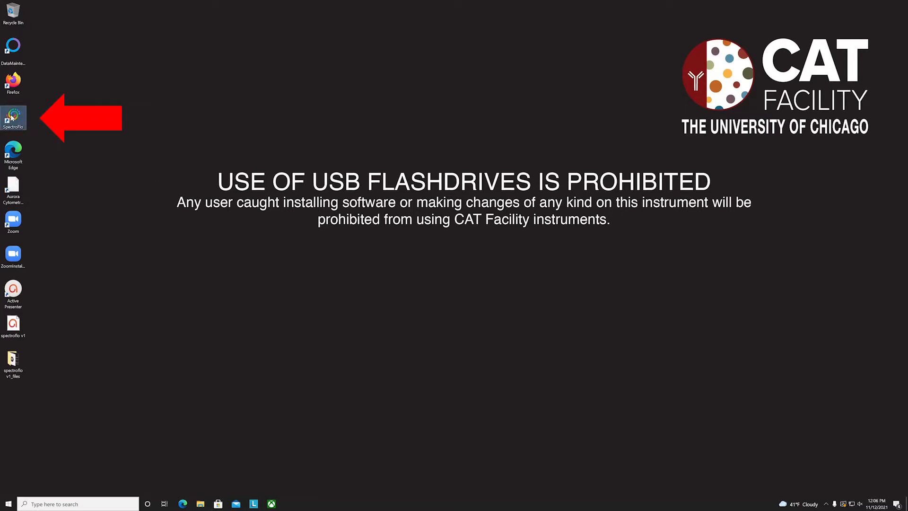
# Step: Launch SpectroFlo from the desktop shortcut and sign in with the user credentials
pyautogui.doubleClick(13, 115)
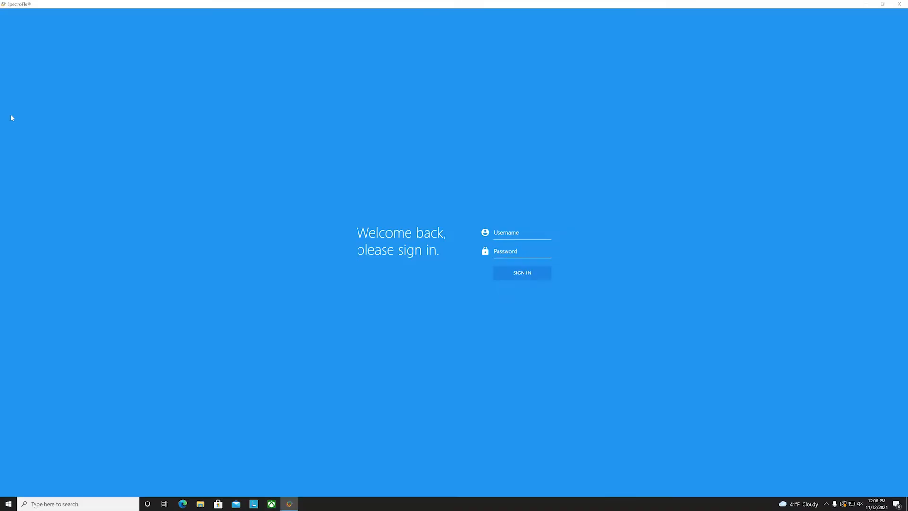
pyautogui.moveTo(347, 269)
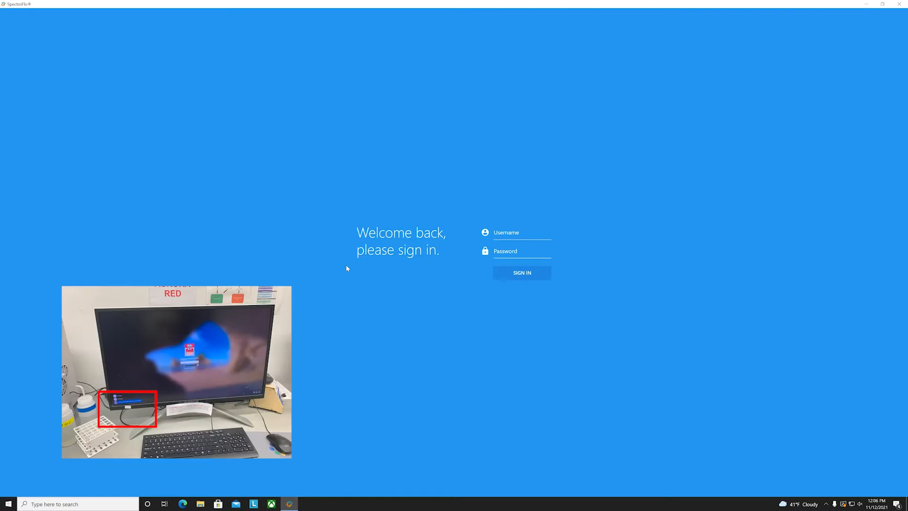
pyautogui.click(518, 232)
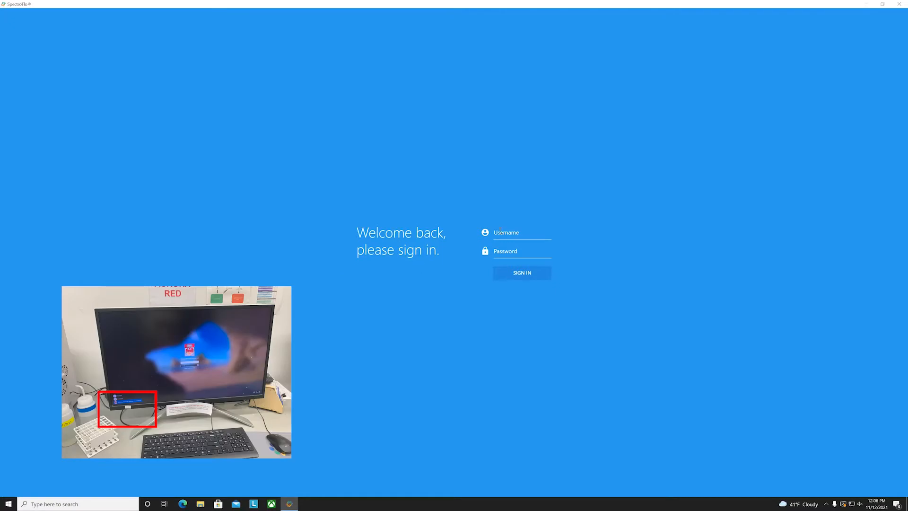
pyautogui.write('H')
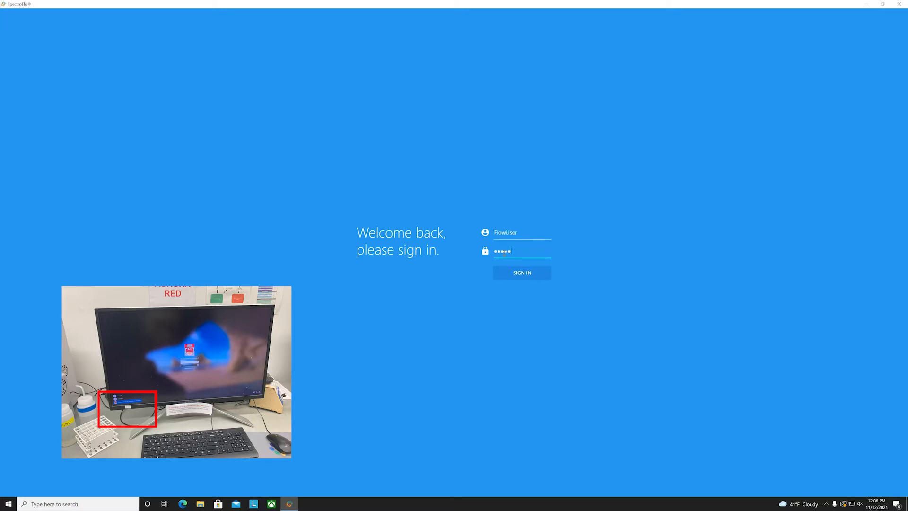
pyautogui.click(522, 272)
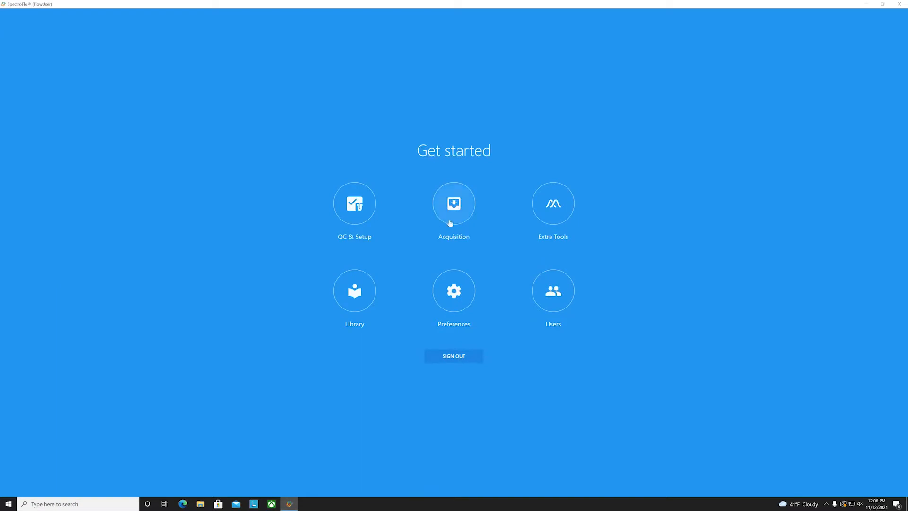
pyautogui.moveTo(500, 280)
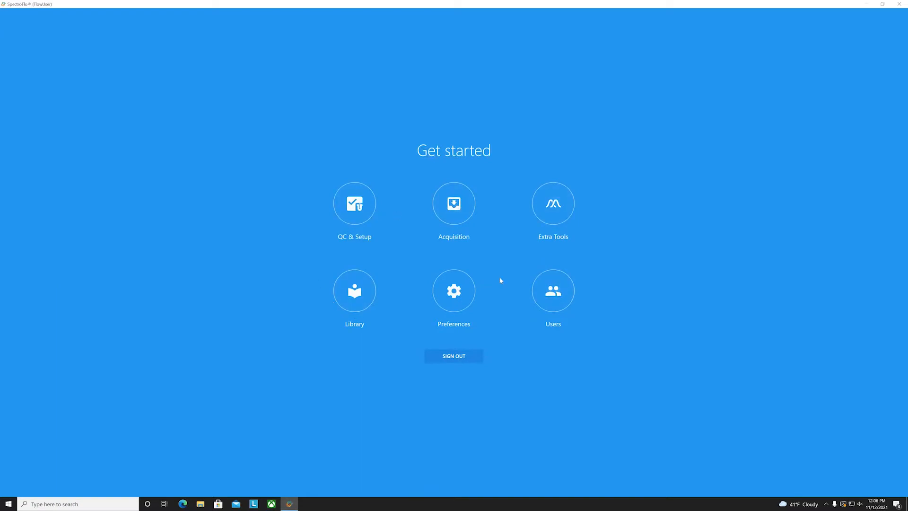
pyautogui.moveTo(380, 231)
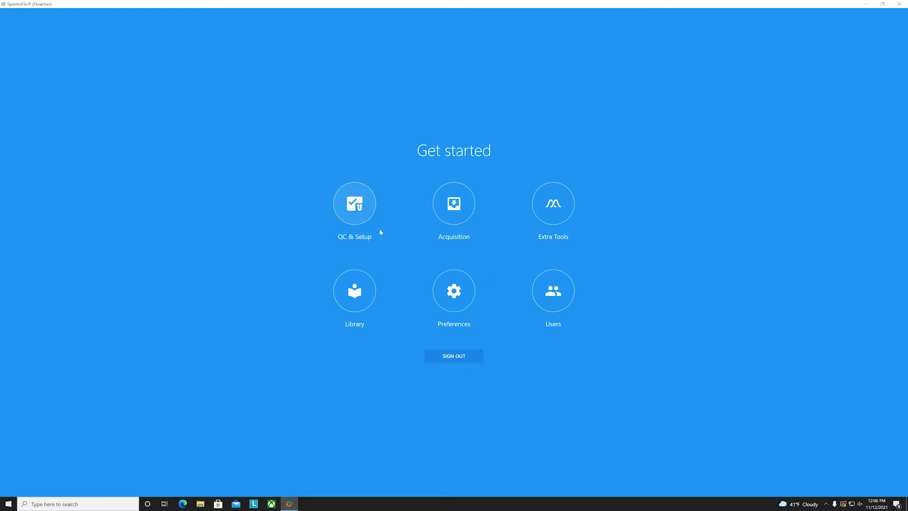
# Step: Enter QC & Setup to view the latest passed Daily QC result on Cytometer QC
pyautogui.click(354, 203)
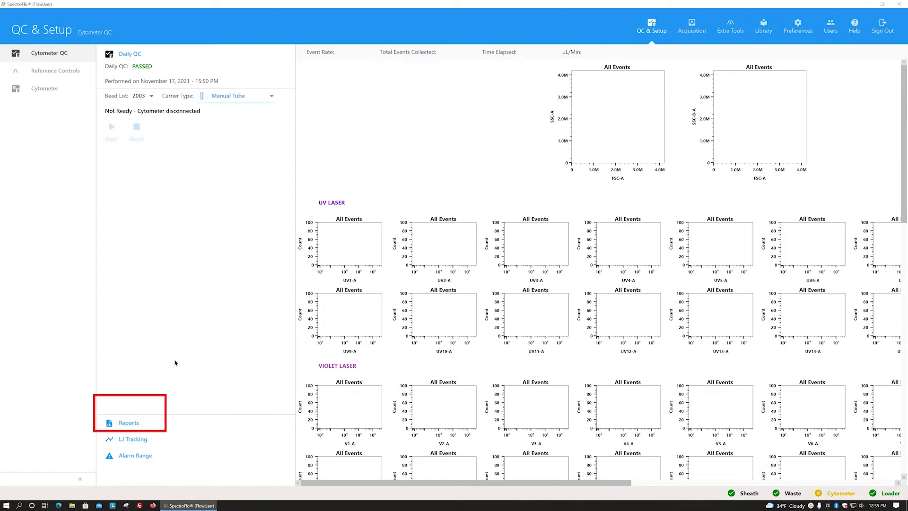
pyautogui.click(129, 422)
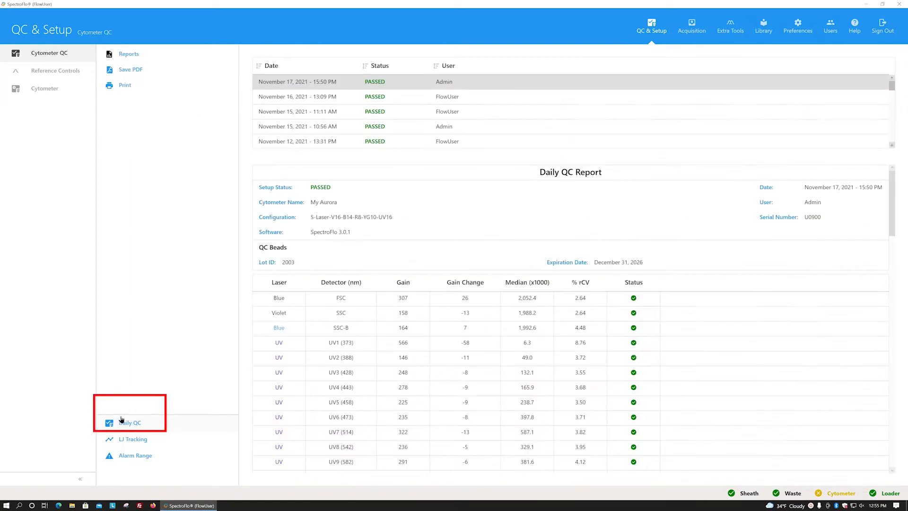
pyautogui.moveTo(226, 392)
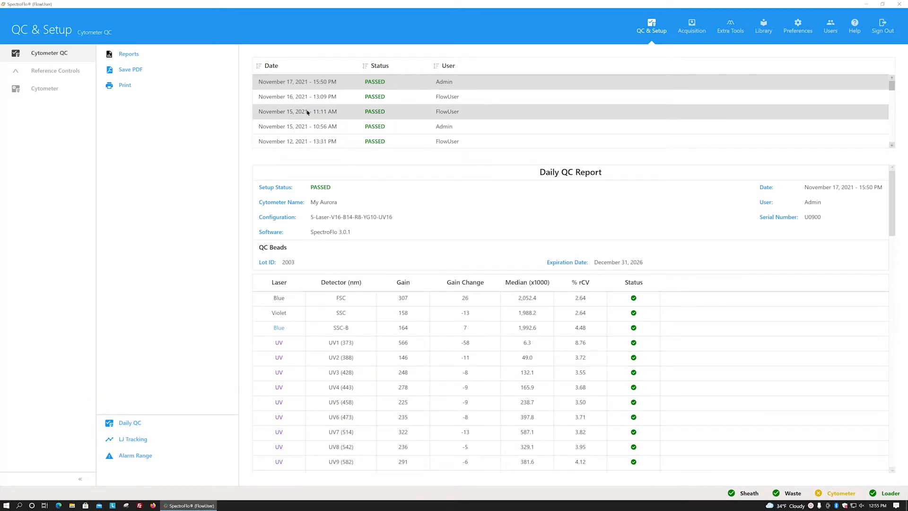
pyautogui.click(307, 112)
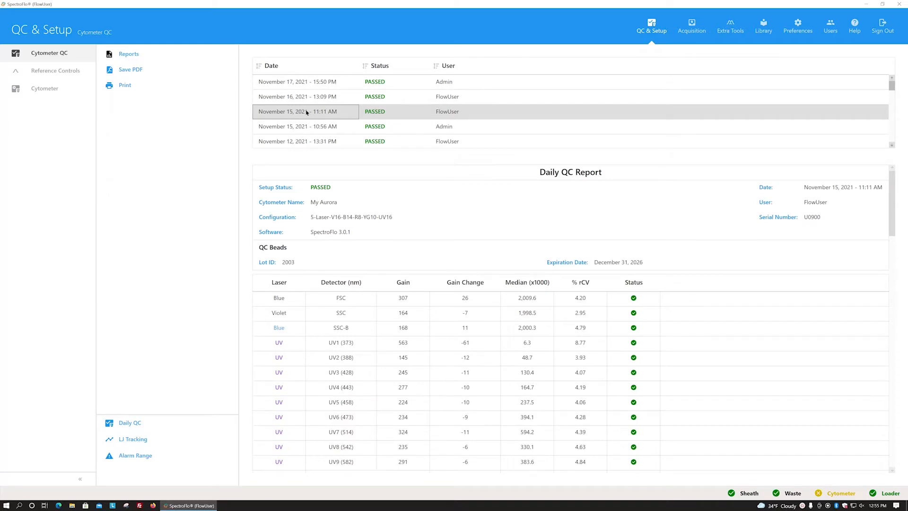
pyautogui.click(129, 423)
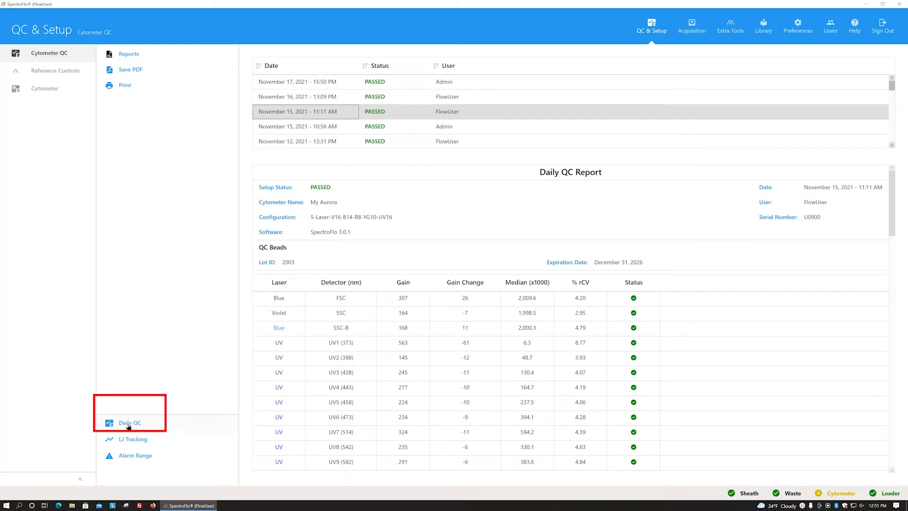
pyautogui.click(128, 423)
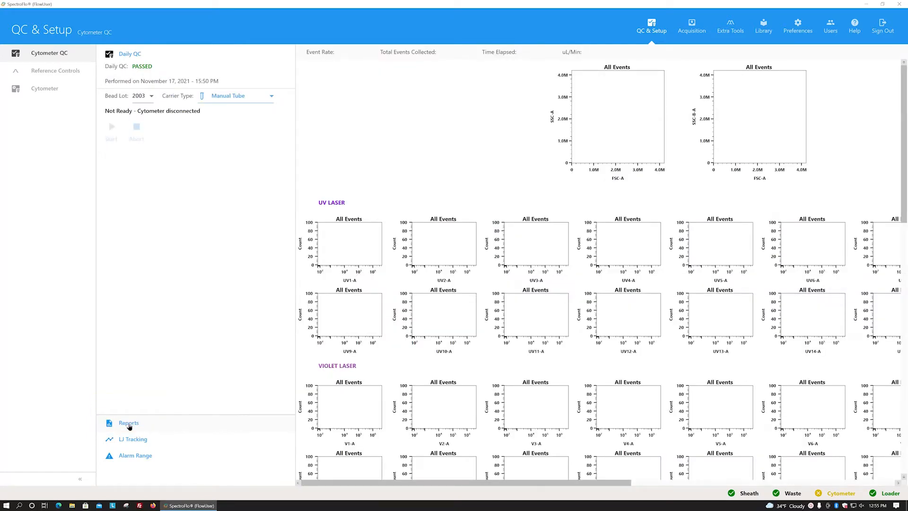
pyautogui.moveTo(157, 400)
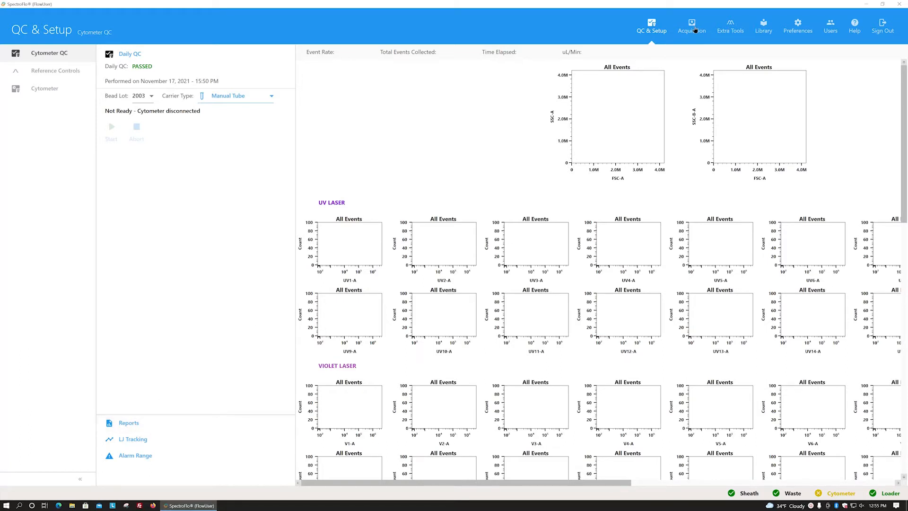
# Step: Switch to Acquisition and preview the default experiment with its tube and worksheet plots
pyautogui.click(693, 24)
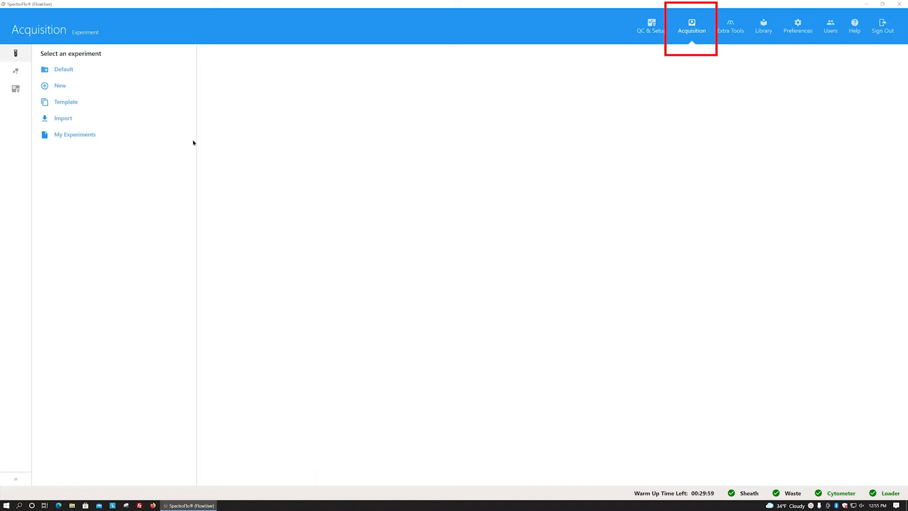
pyautogui.moveTo(152, 165)
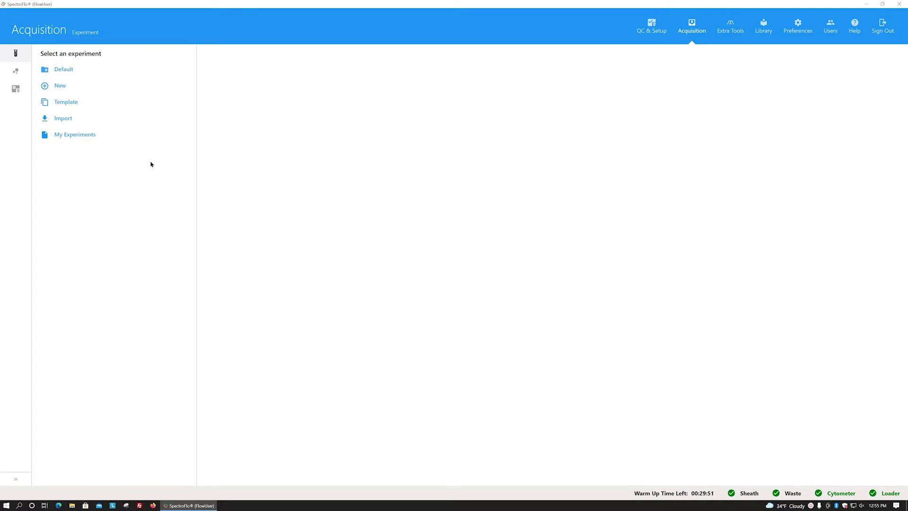
pyautogui.moveTo(84, 80)
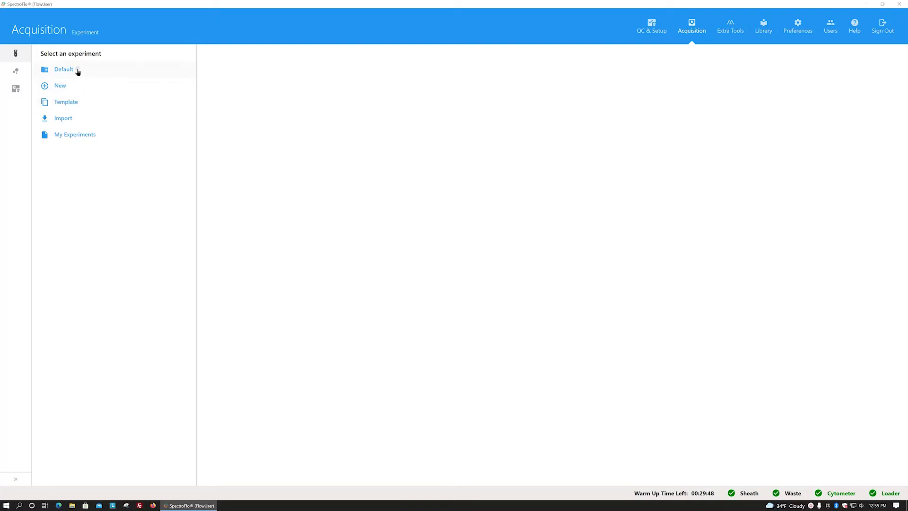
pyautogui.click(62, 69)
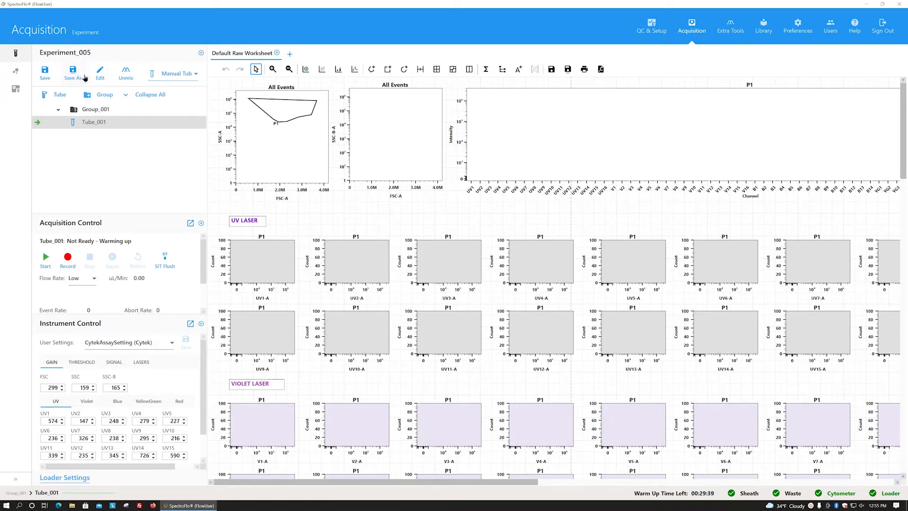
pyautogui.moveTo(182, 149)
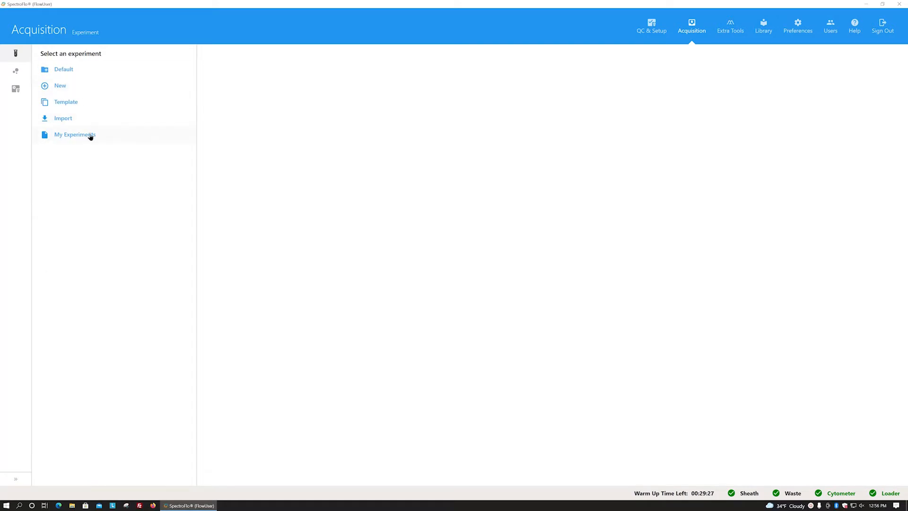
# Step: Browse saved experiments including Experiment_004's actions, then the experiment templates, returning to selection
pyautogui.click(74, 134)
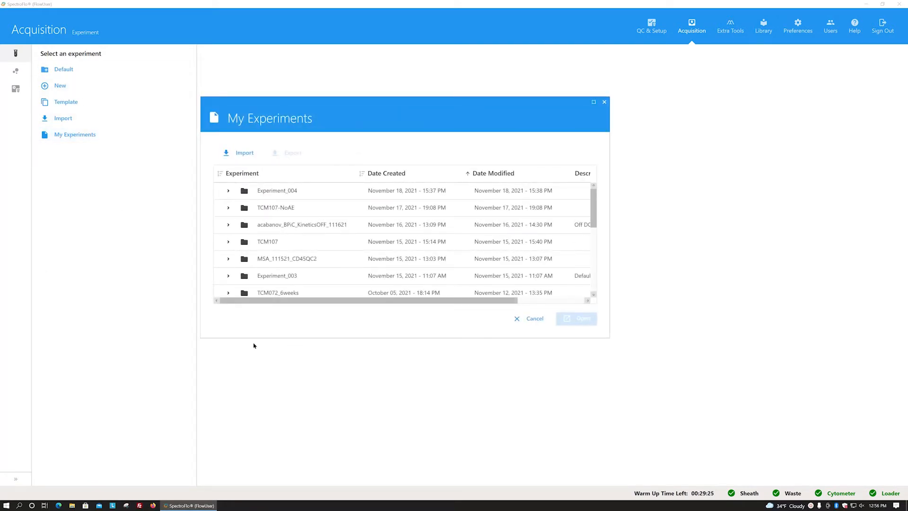
pyautogui.scroll(-3)
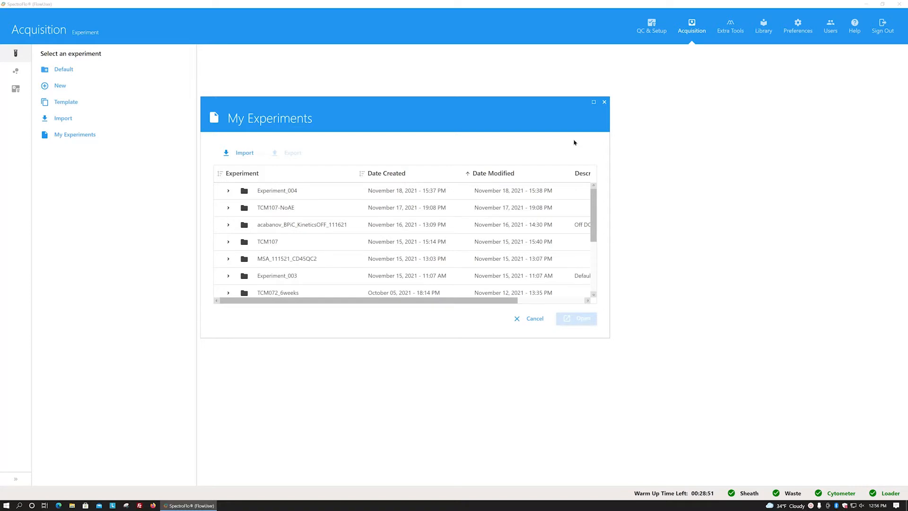
pyautogui.moveTo(520, 124)
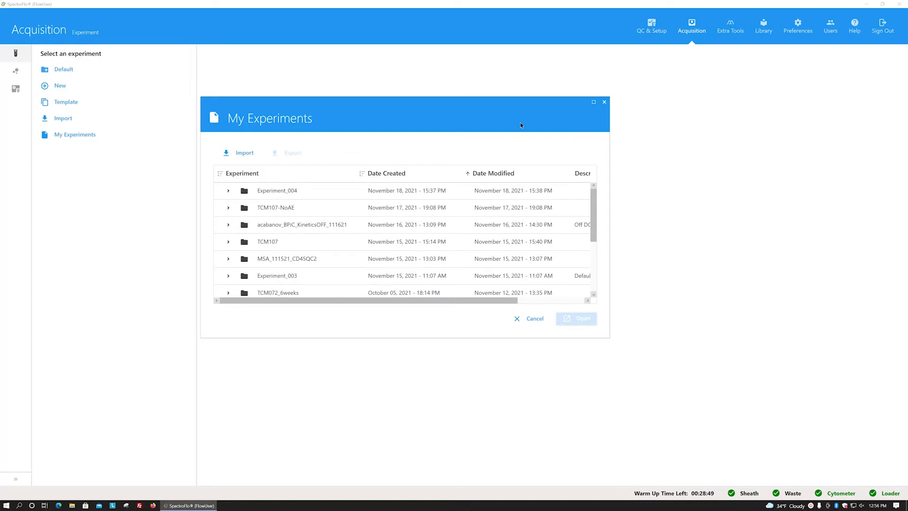
pyautogui.rightClick(277, 192)
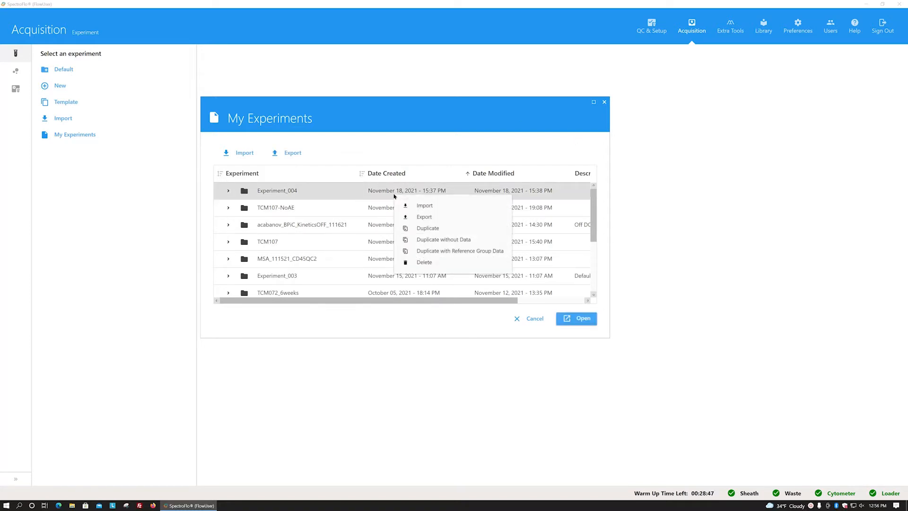
pyautogui.moveTo(459, 242)
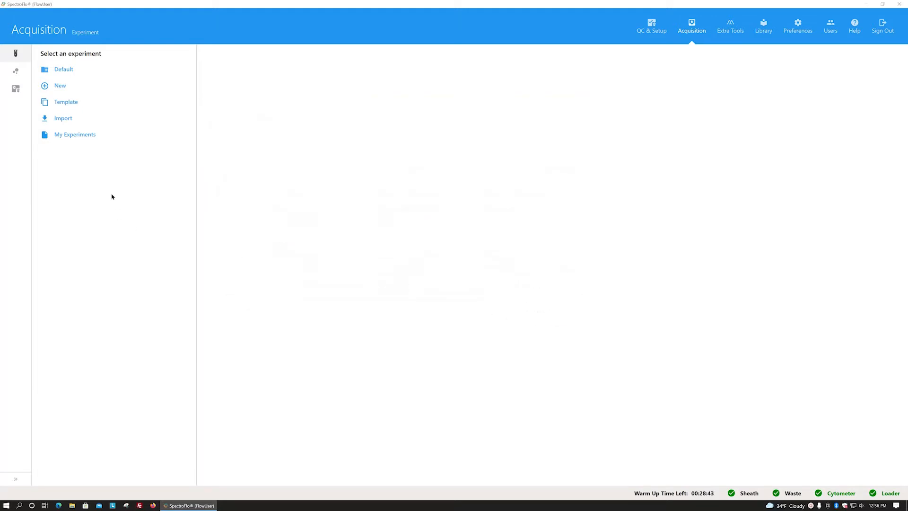
pyautogui.click(66, 102)
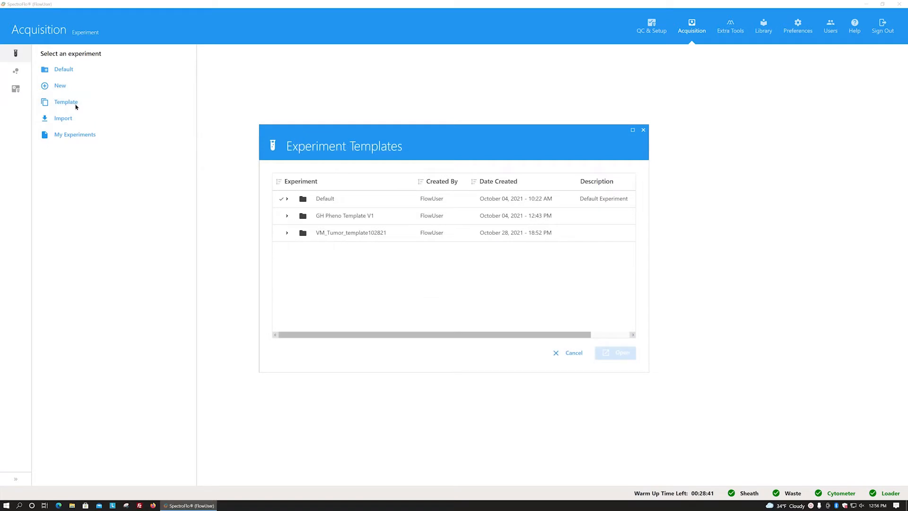
pyautogui.moveTo(485, 357)
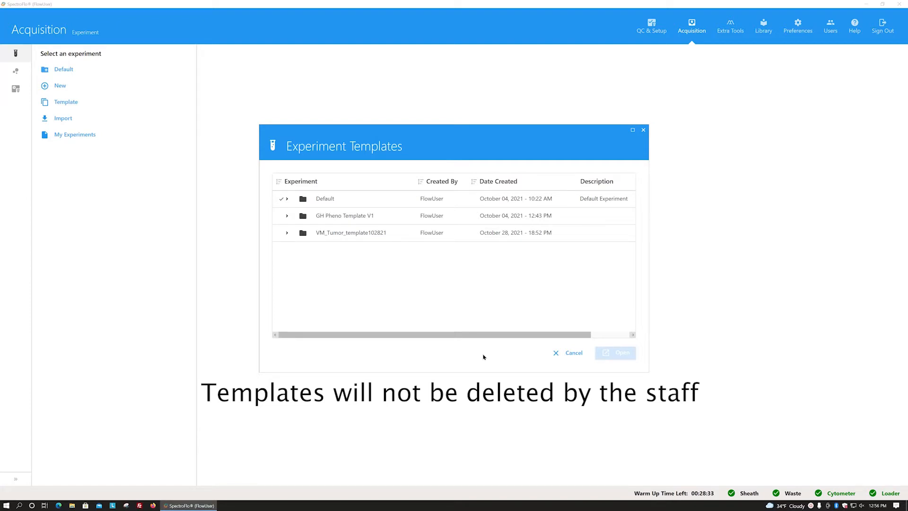
pyautogui.click(575, 352)
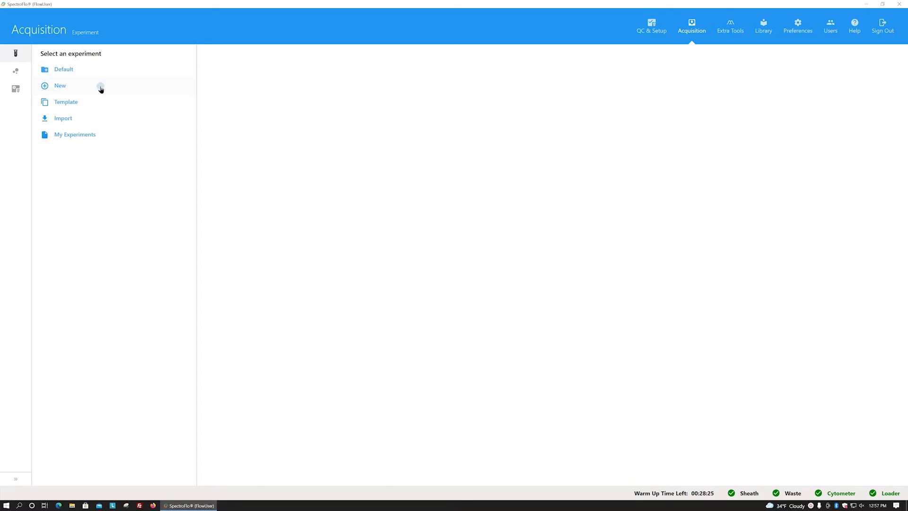
# Step: Create a new experiment named 'LKJ date experiment description' over the default Experiment_005
pyautogui.click(60, 85)
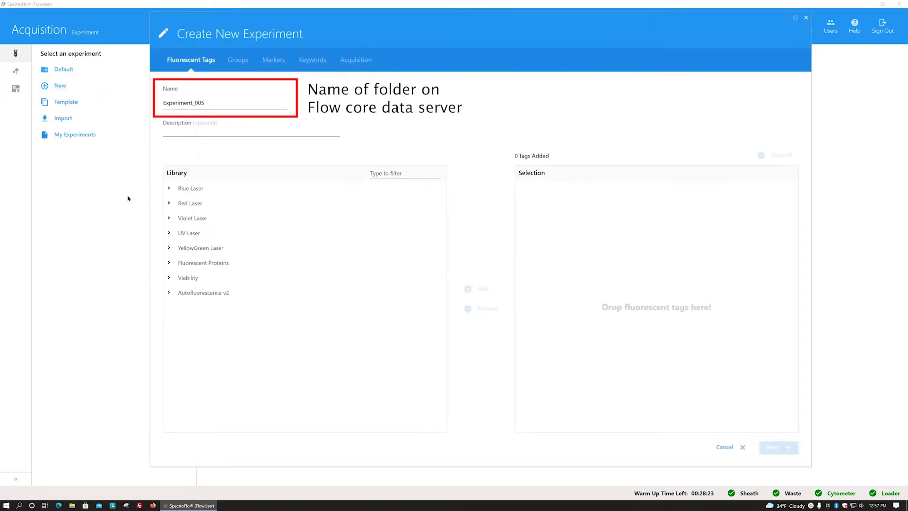
pyautogui.moveTo(134, 197)
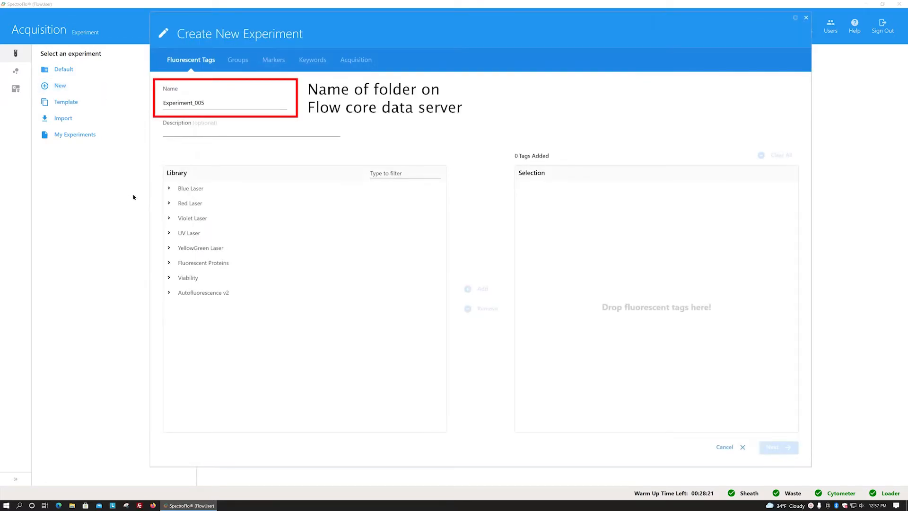
pyautogui.tripleClick(184, 104)
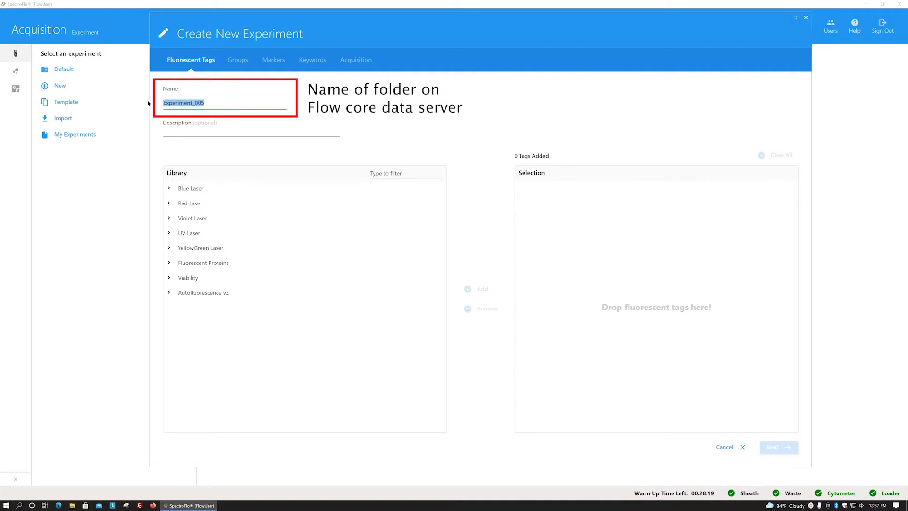
pyautogui.write('LKJ')
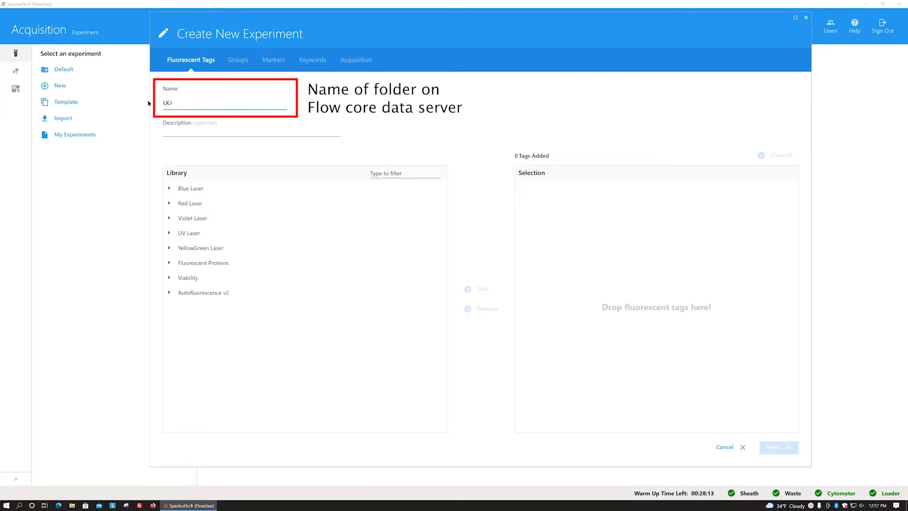
pyautogui.write('date')
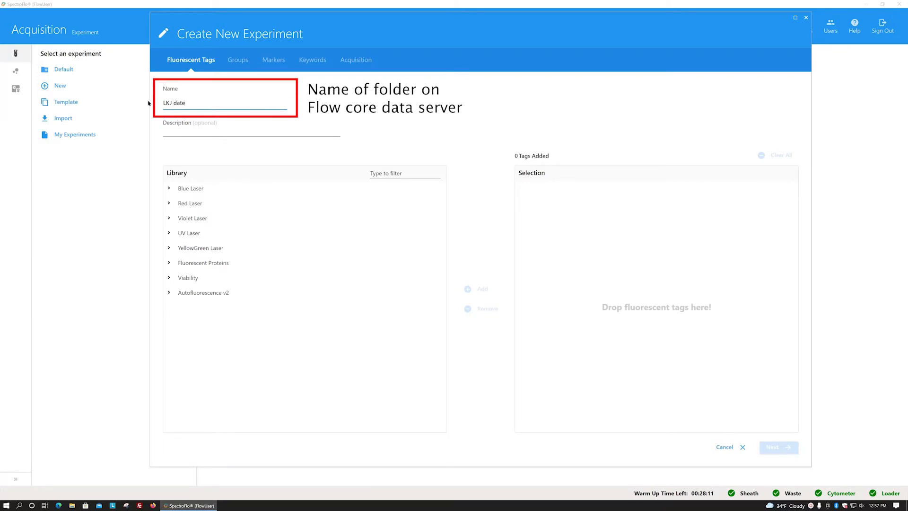
pyautogui.write('ex')
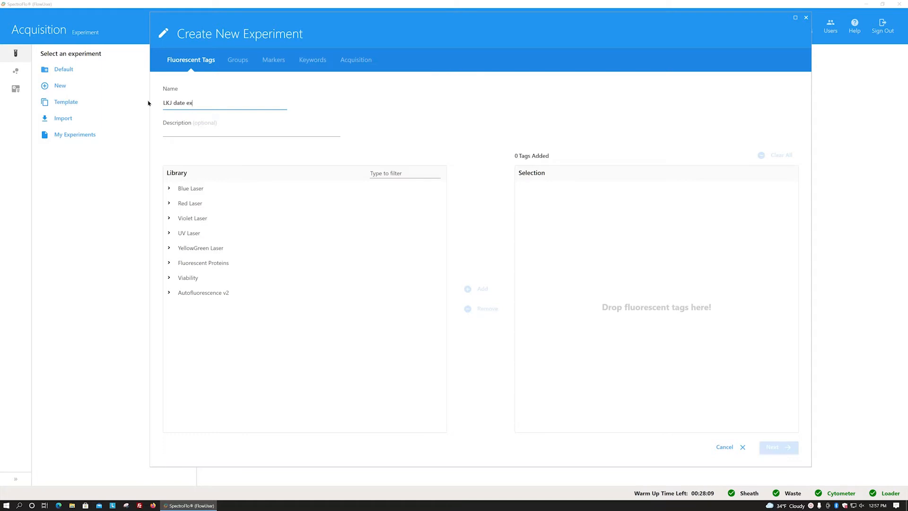
pyautogui.write('periment description')
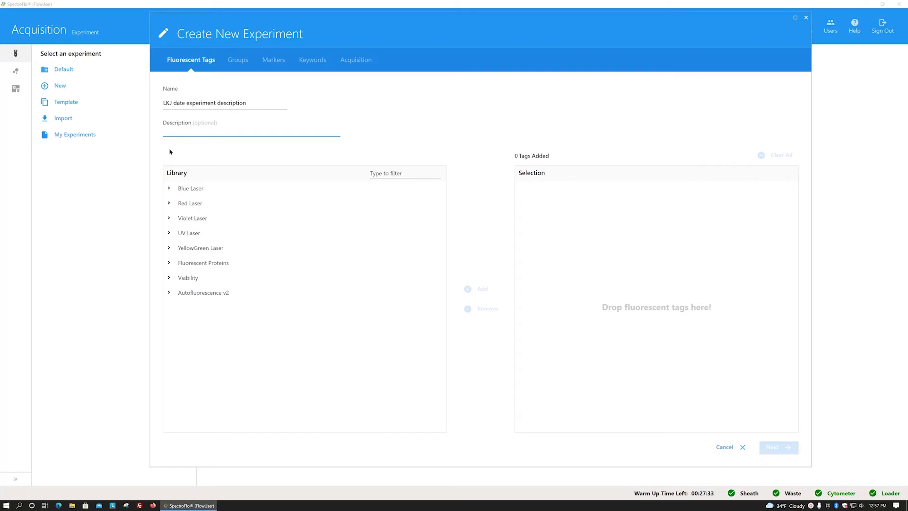
pyautogui.moveTo(169, 188)
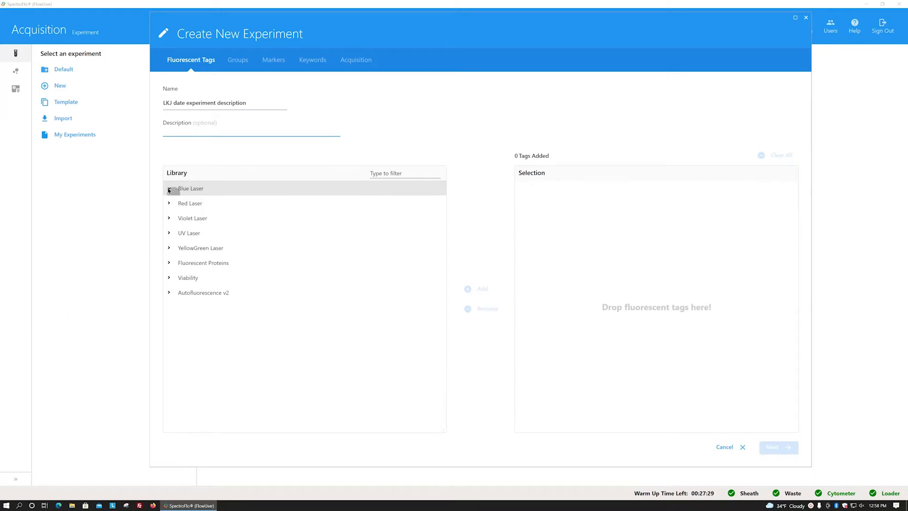
# Step: Filter the tag library and add BV421 and Alexa Fluor 647 to the selected tags
pyautogui.click(168, 204)
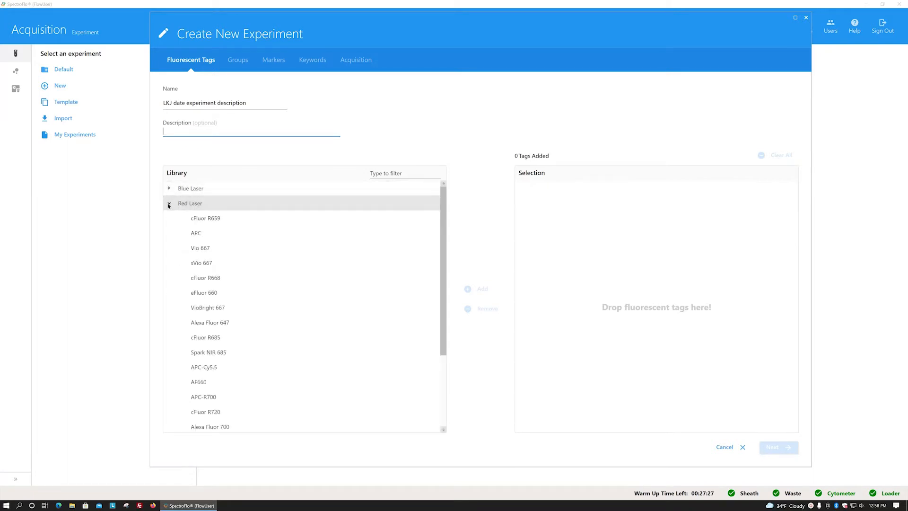
pyautogui.click(168, 203)
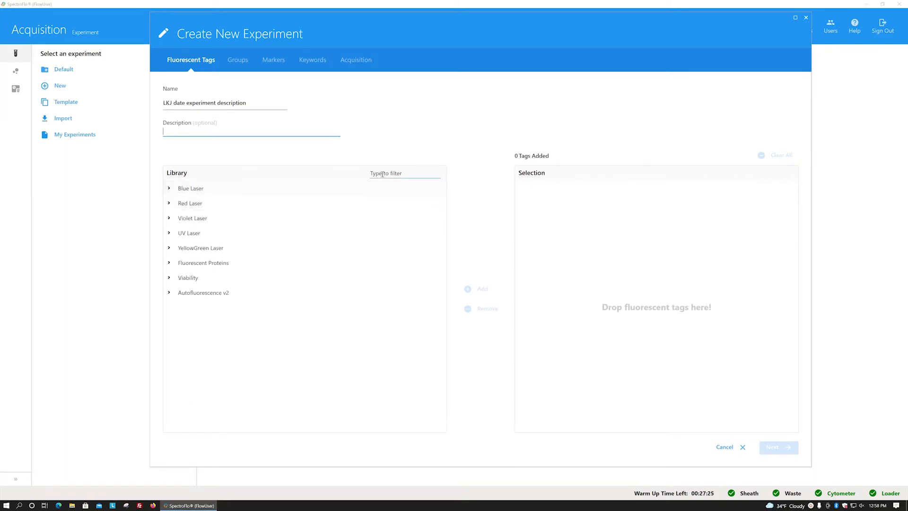
pyautogui.write('b')
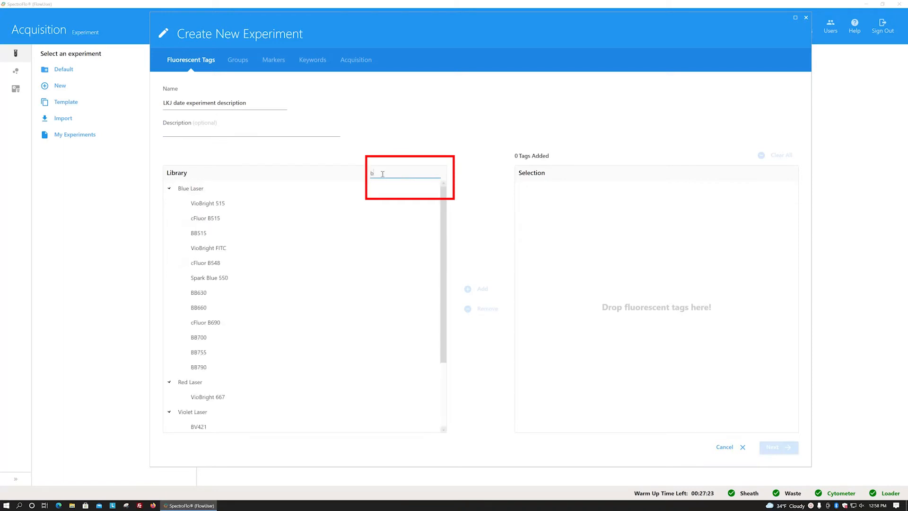
pyautogui.write('v4')
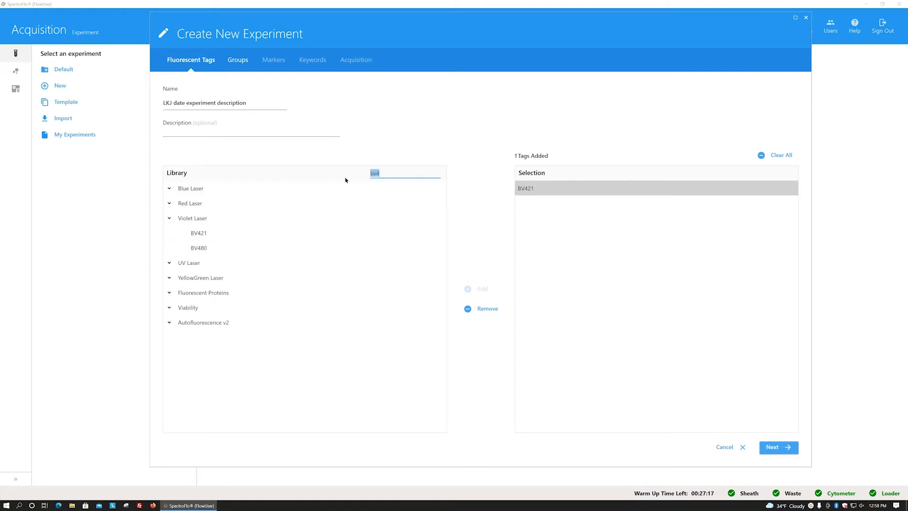
pyautogui.write('647')
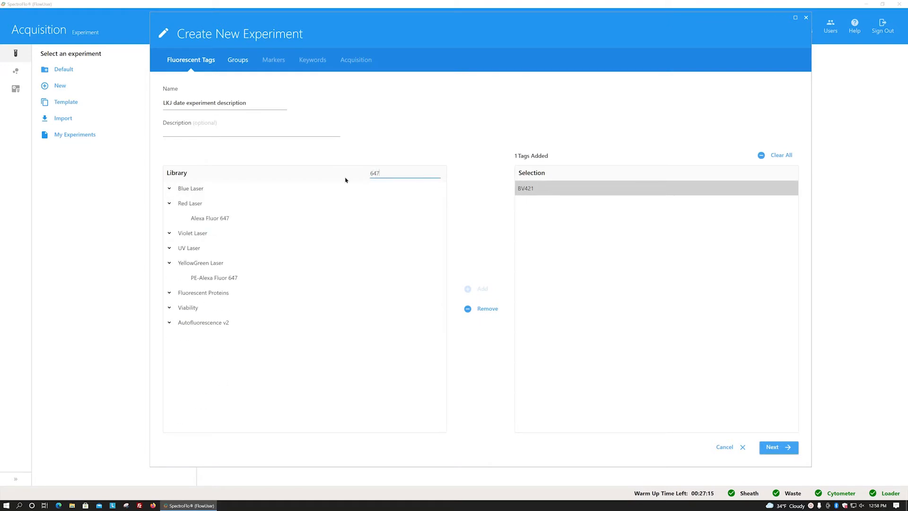
pyautogui.doubleClick(210, 218)
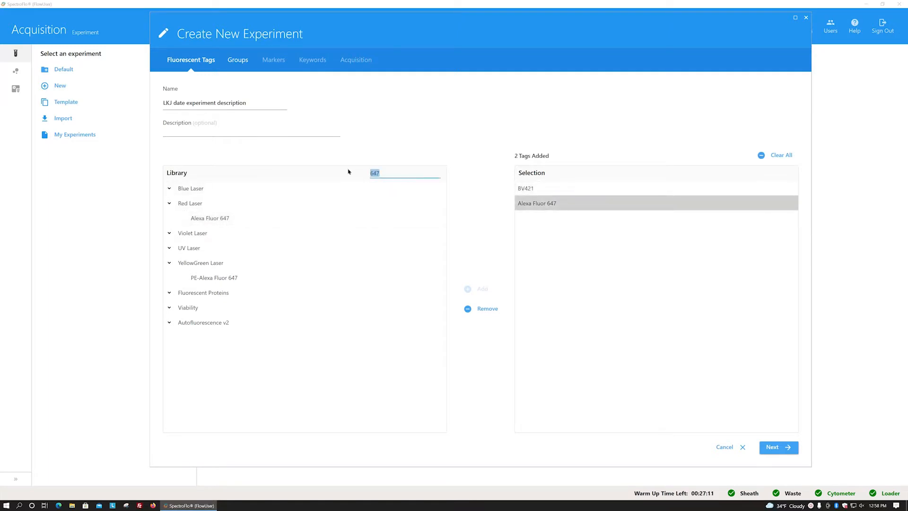
# Step: Filter for FITC and add it as the third fluorescent tag
pyautogui.write('fitc')
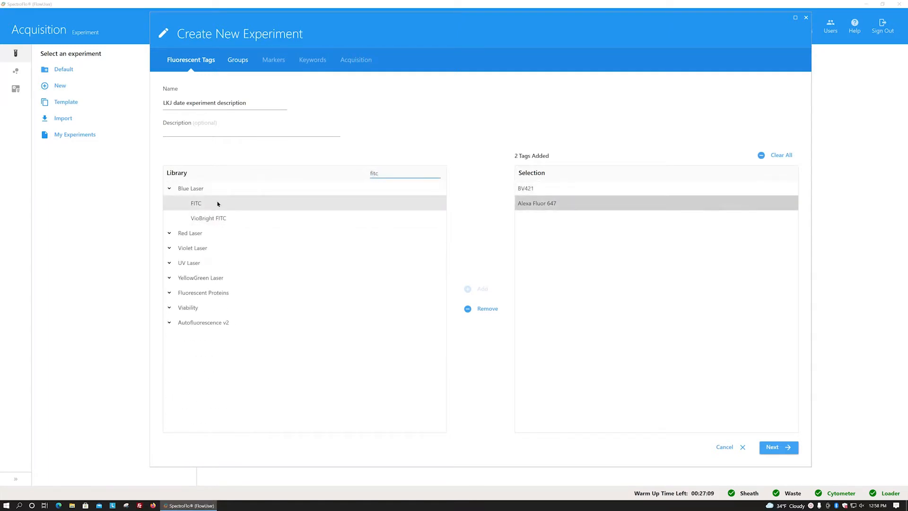
pyautogui.click(195, 202)
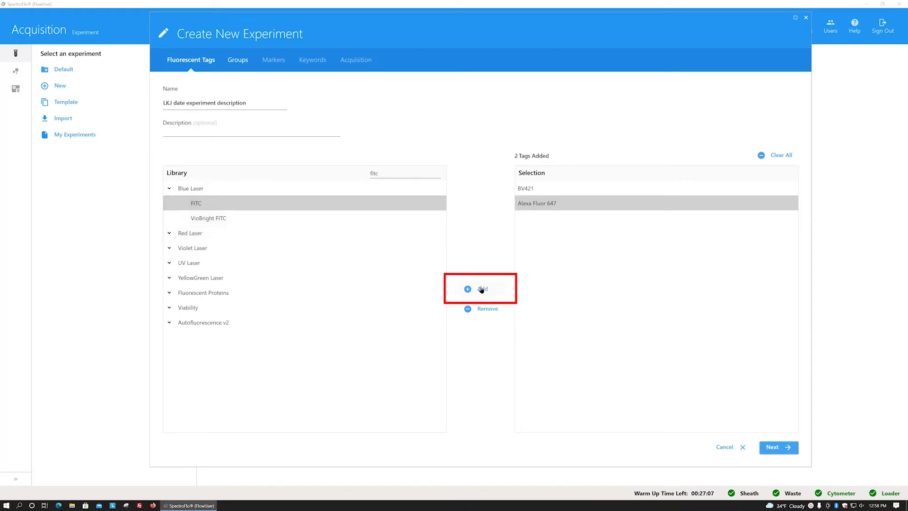
pyautogui.click(479, 289)
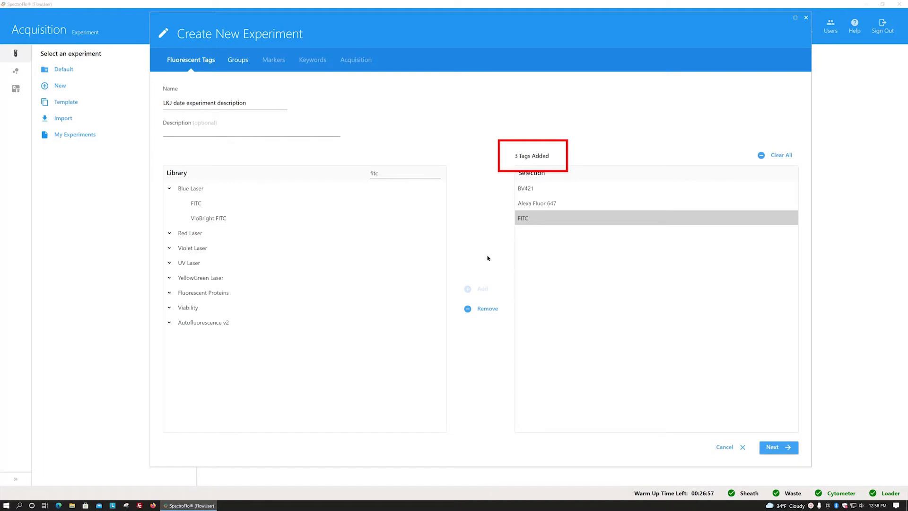
pyautogui.moveTo(559, 162)
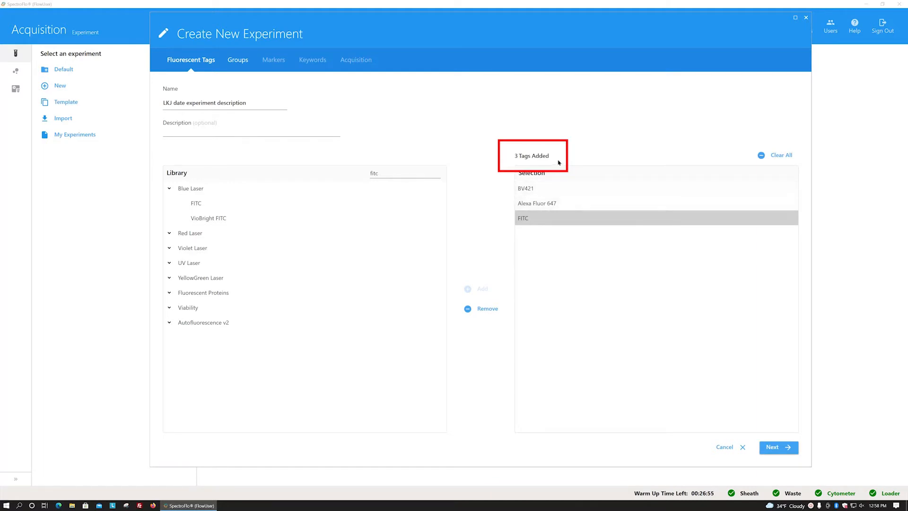
pyautogui.moveTo(563, 156)
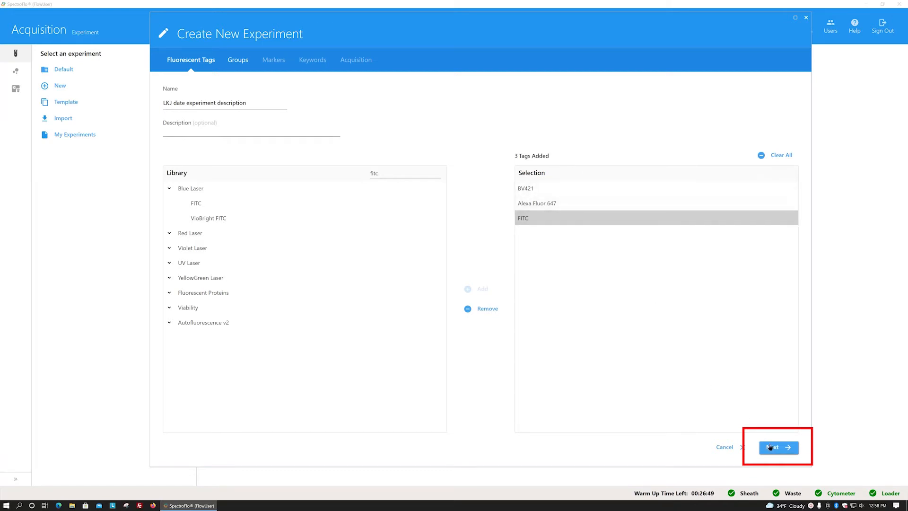
# Step: Advance to the Groups step showing a single group named after the experiment
pyautogui.click(779, 447)
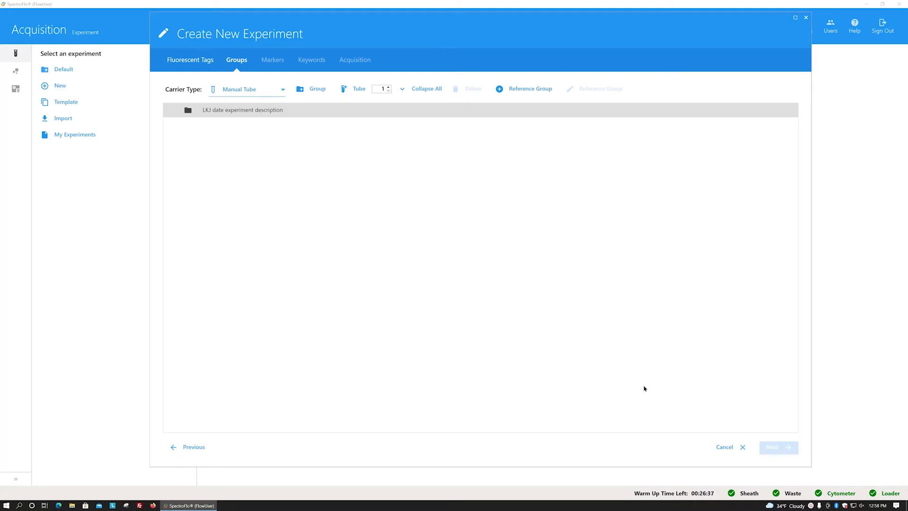
pyautogui.moveTo(290, 100)
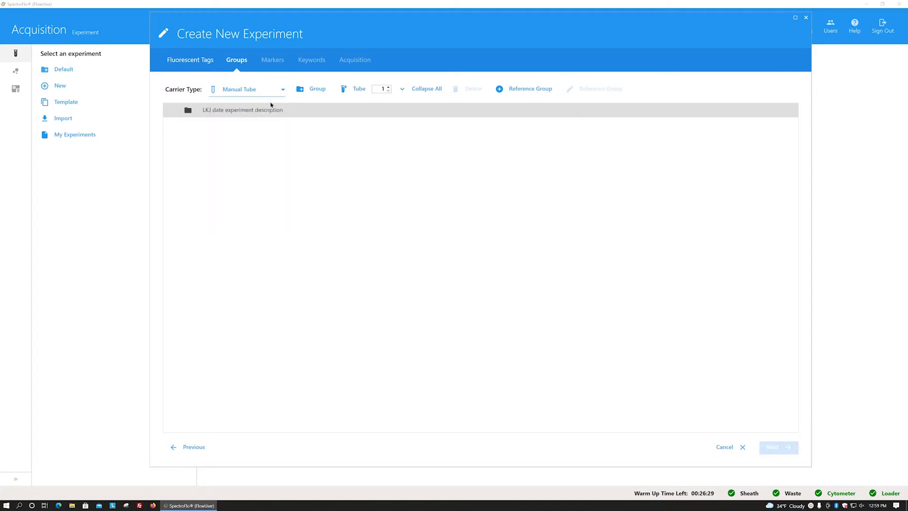
pyautogui.moveTo(345, 148)
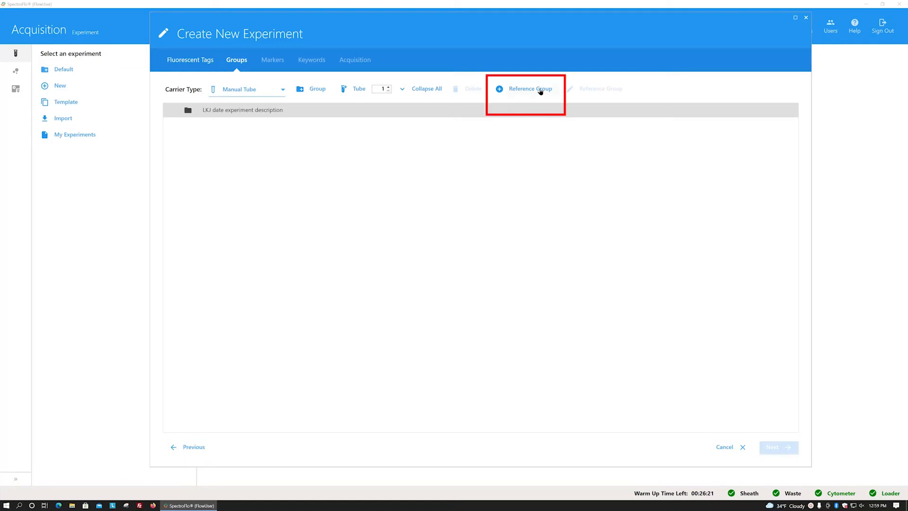
pyautogui.moveTo(528, 91)
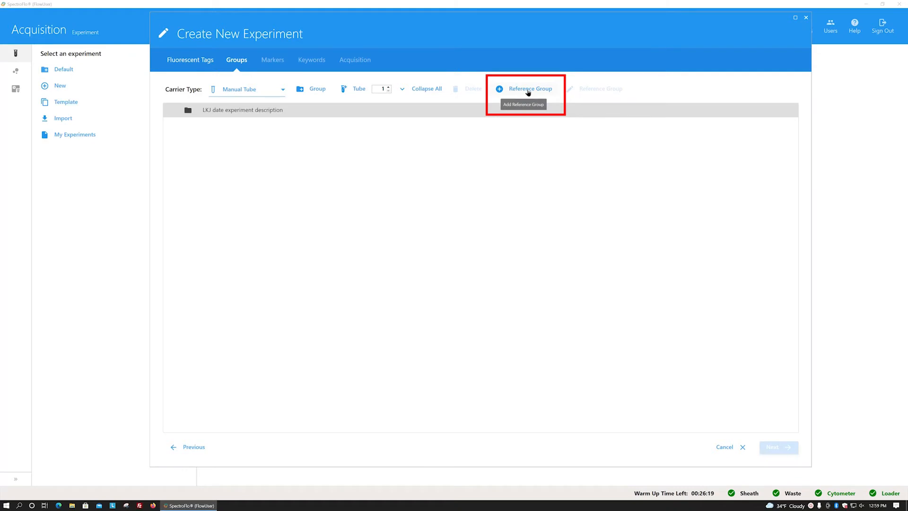
# Step: Create a reference group with four single-stain controls, the second BV421 one set to Beads
pyautogui.click(531, 89)
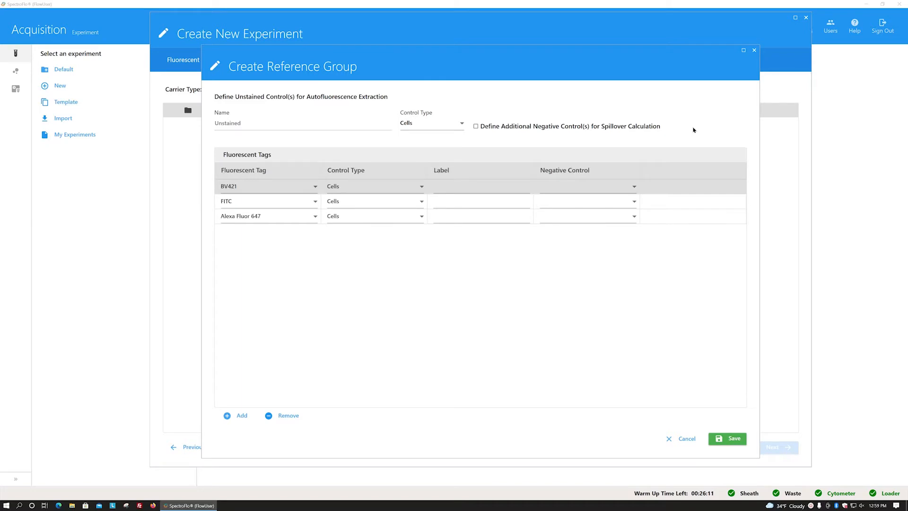
pyautogui.click(236, 415)
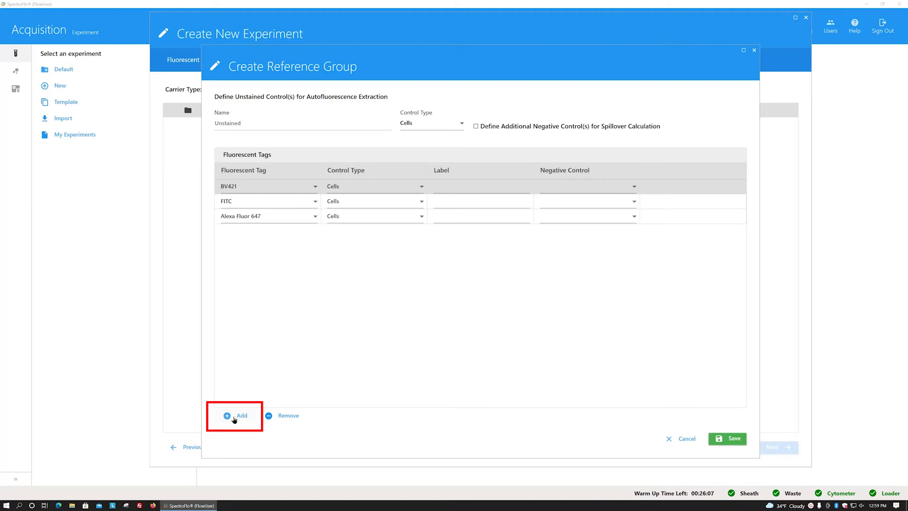
pyautogui.click(234, 416)
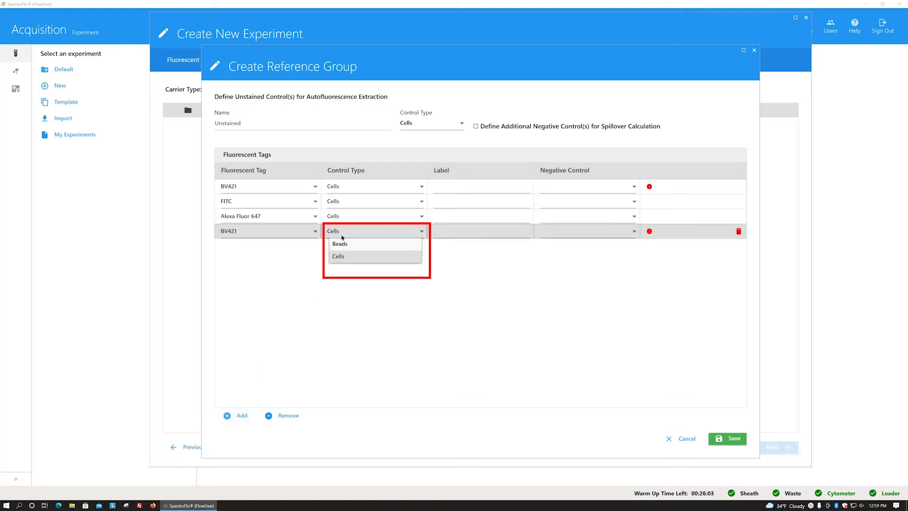
pyautogui.moveTo(398, 249)
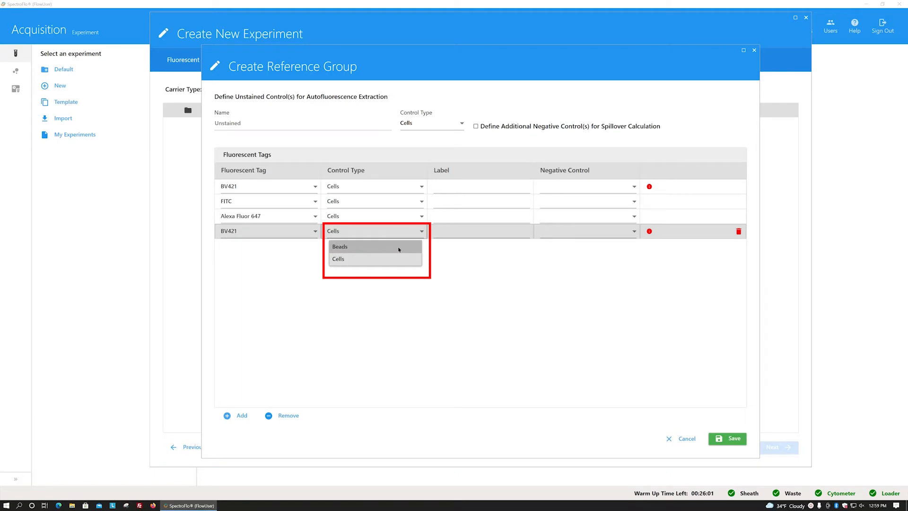
pyautogui.click(340, 246)
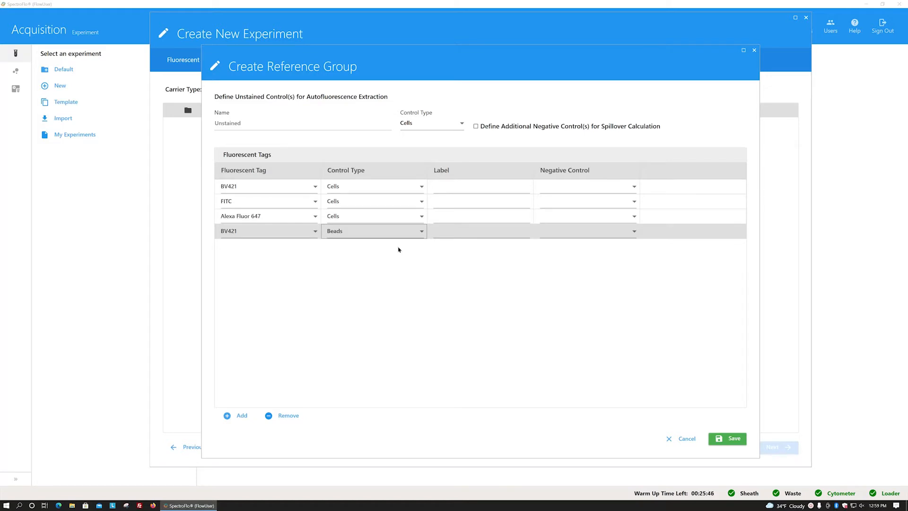
# Step: Label the reference controls CD3, CD4, CD8 and CD3
pyautogui.click(480, 186)
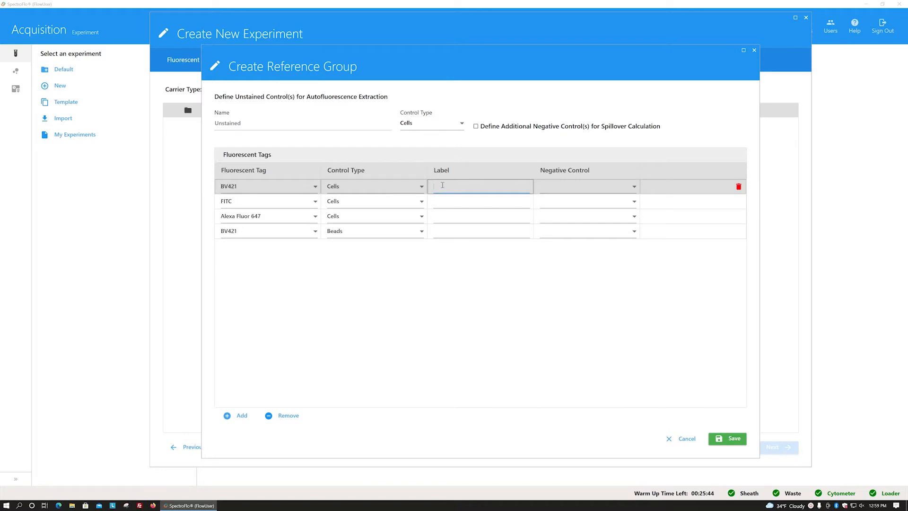
pyautogui.write('CD3')
pyautogui.click(482, 216)
pyautogui.write('CD8')
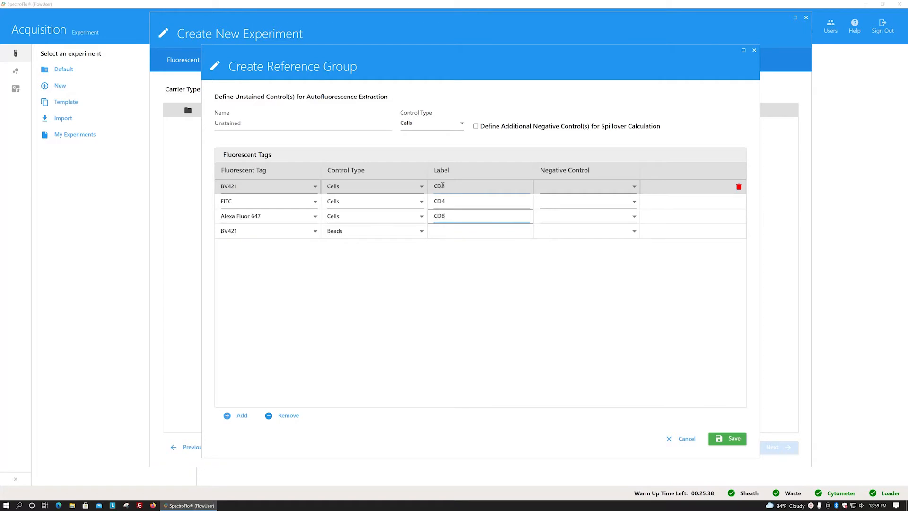
pyautogui.write('CD3')
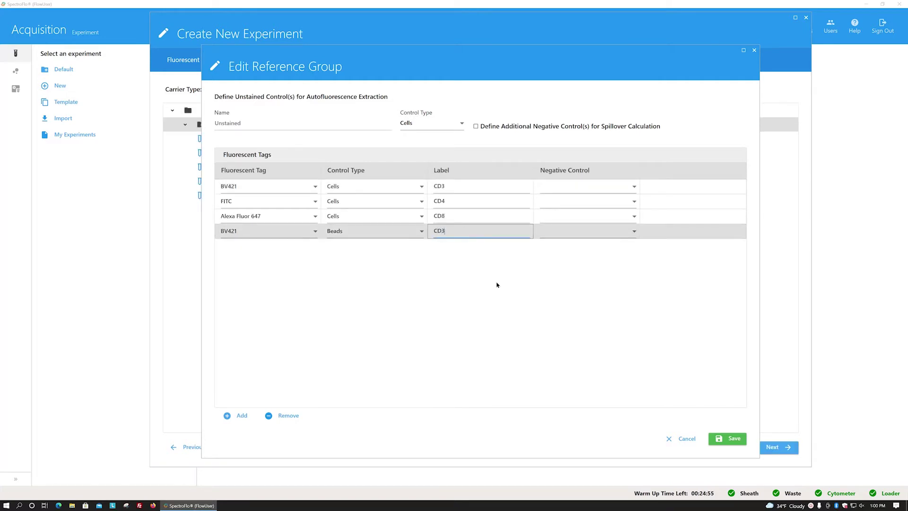
pyautogui.moveTo(562, 295)
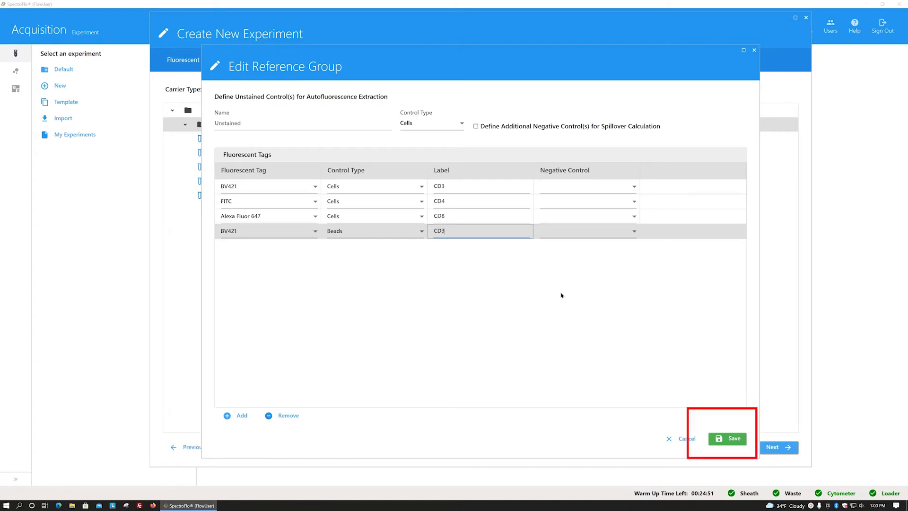
pyautogui.moveTo(670, 364)
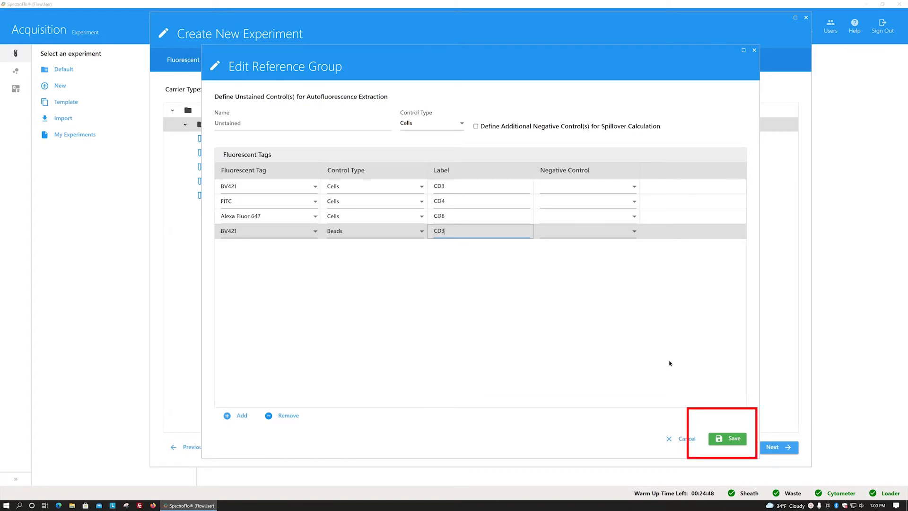
# Step: Save the reference group and add Group_001 with four tubes
pyautogui.click(728, 439)
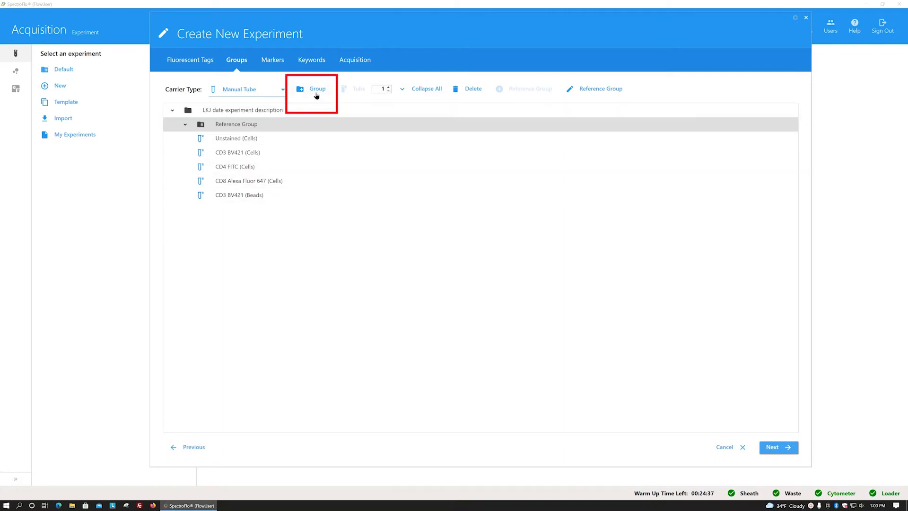
pyautogui.click(313, 89)
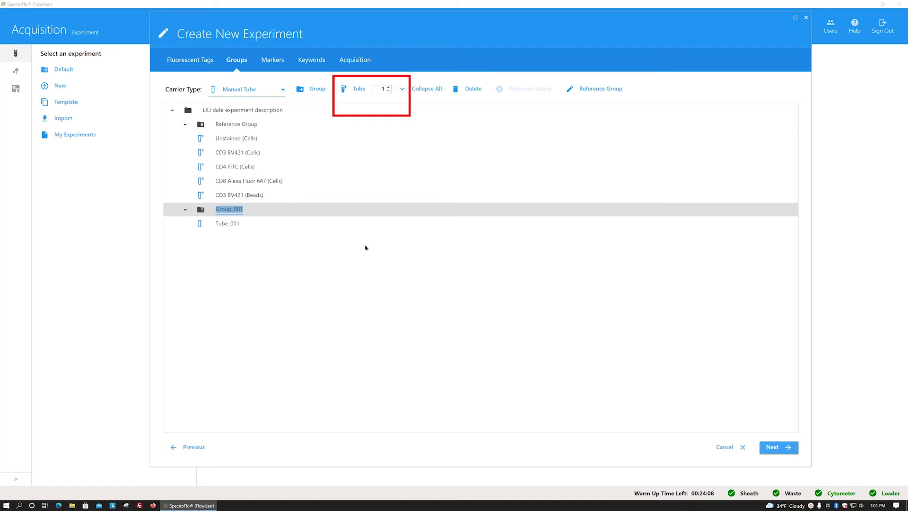
pyautogui.moveTo(392, 103)
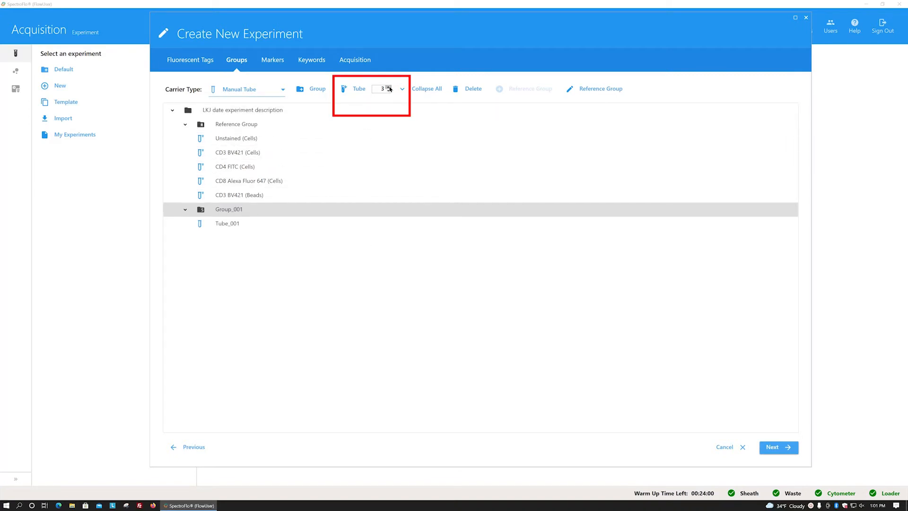
pyautogui.moveTo(350, 90)
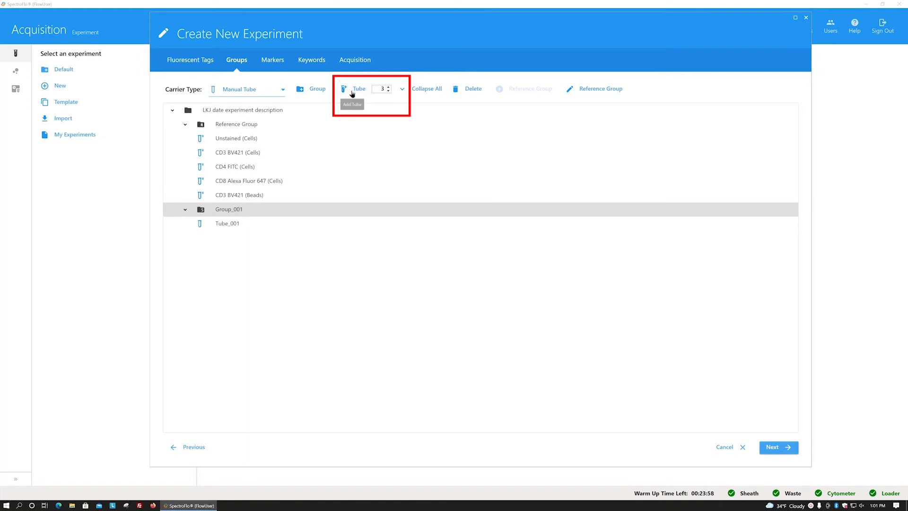
pyautogui.click(354, 89)
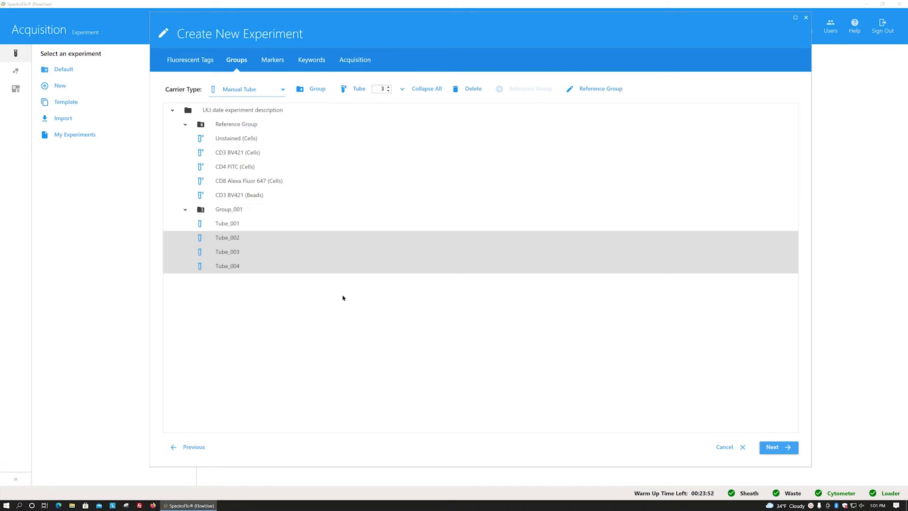
# Step: Rename Group_001's first tube to multicolor and add Group_002 with three tubes
pyautogui.doubleClick(228, 223)
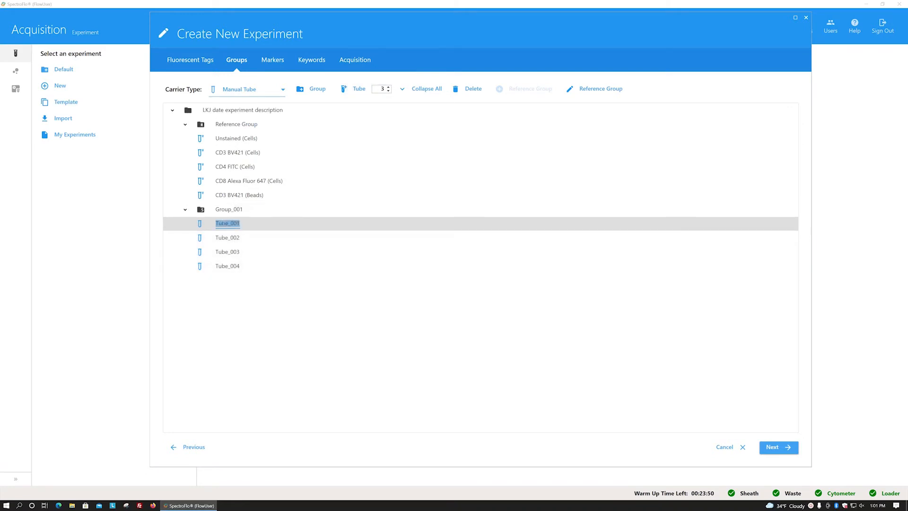
pyautogui.write('mult')
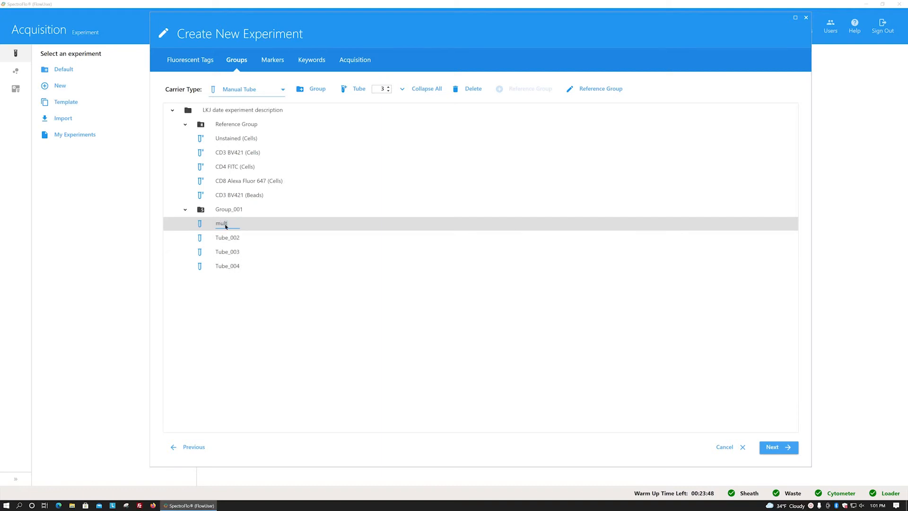
pyautogui.write('icolor')
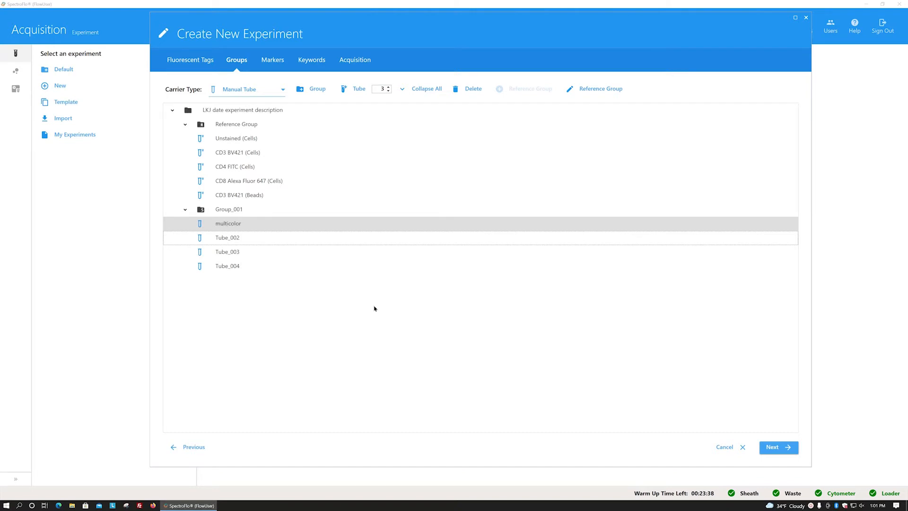
pyautogui.click(312, 89)
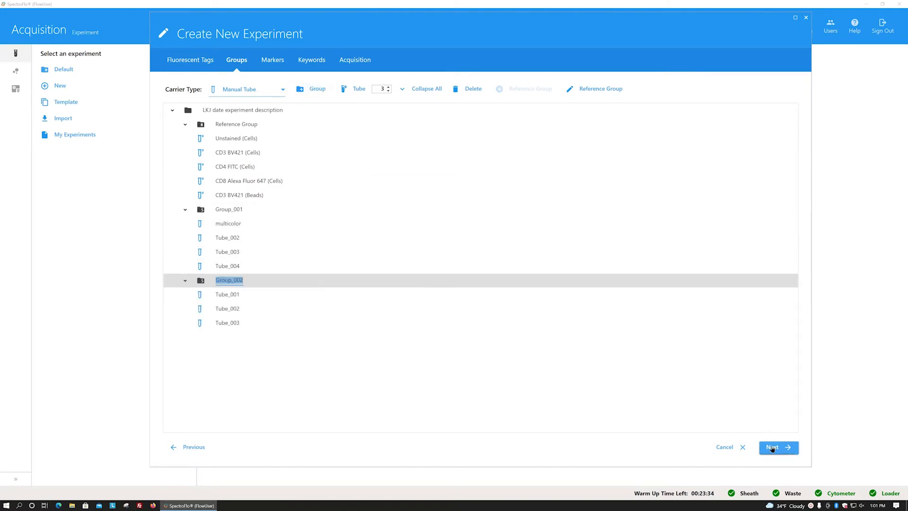
# Step: On the Markers step, set CD3 as the BV421 marker for the multicolor tube and all of Group_001
pyautogui.click(774, 447)
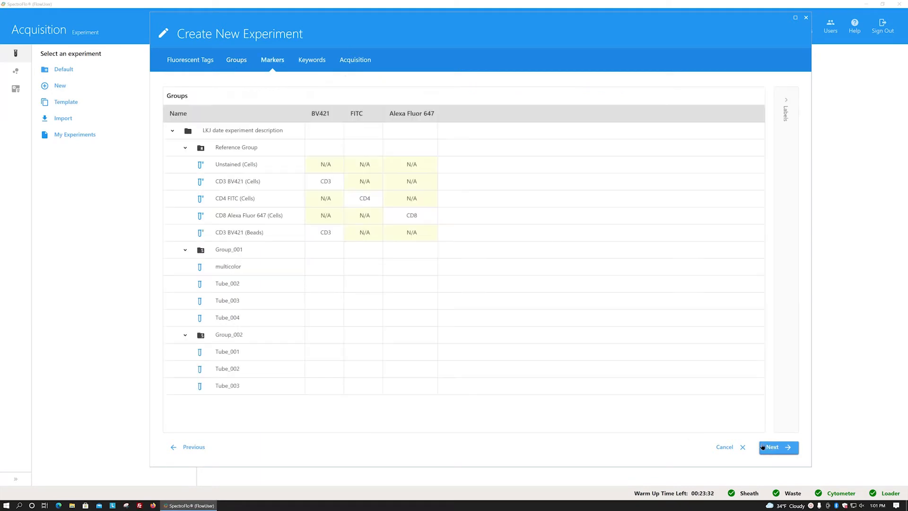
pyautogui.moveTo(513, 420)
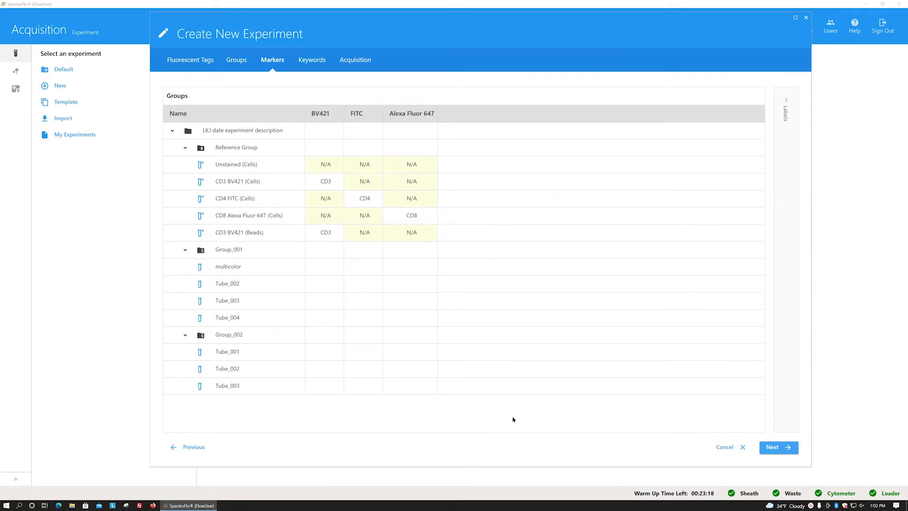
pyautogui.moveTo(510, 412)
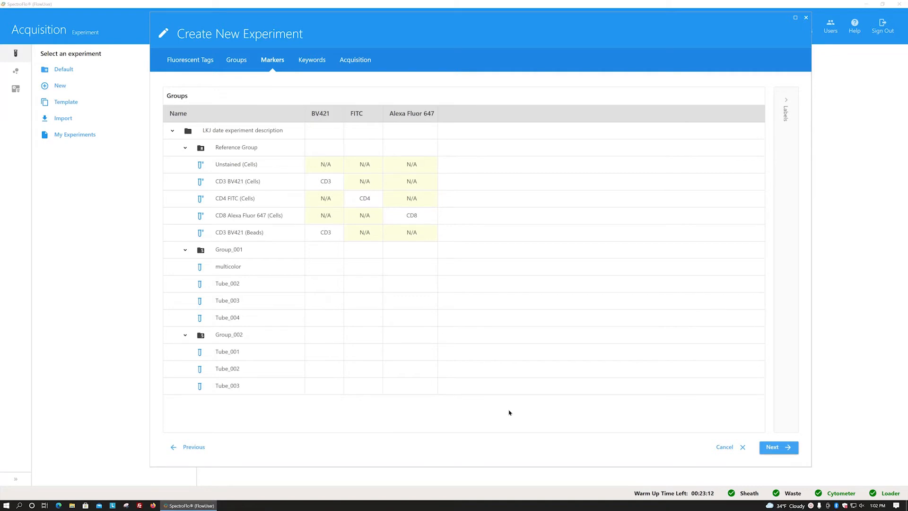
pyautogui.click(325, 267)
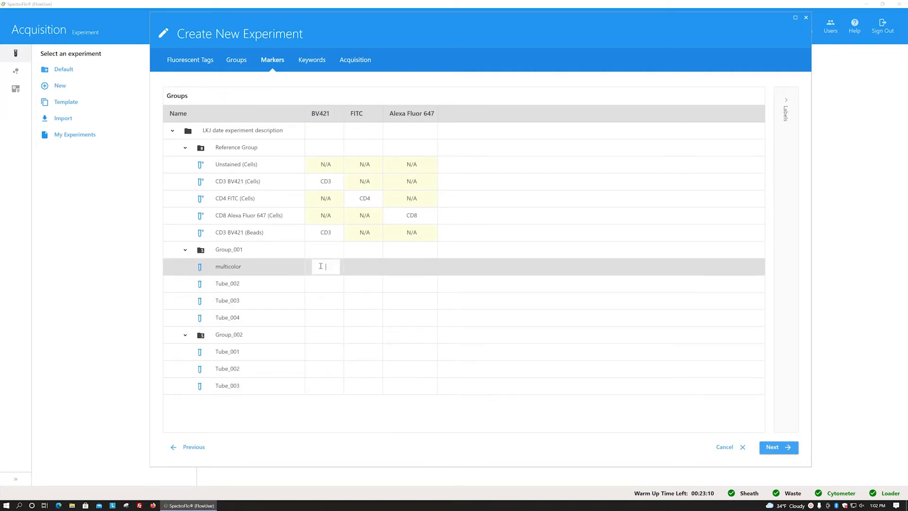
pyautogui.write('CD3')
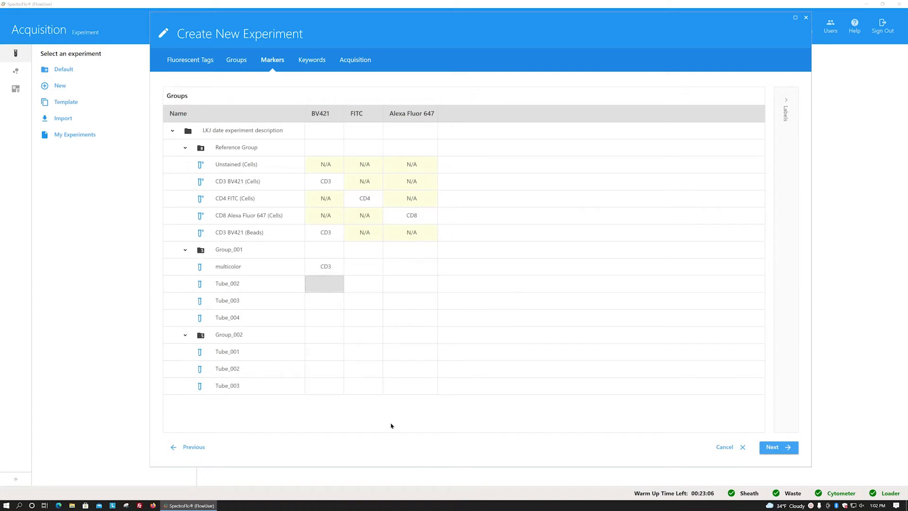
pyautogui.moveTo(366, 384)
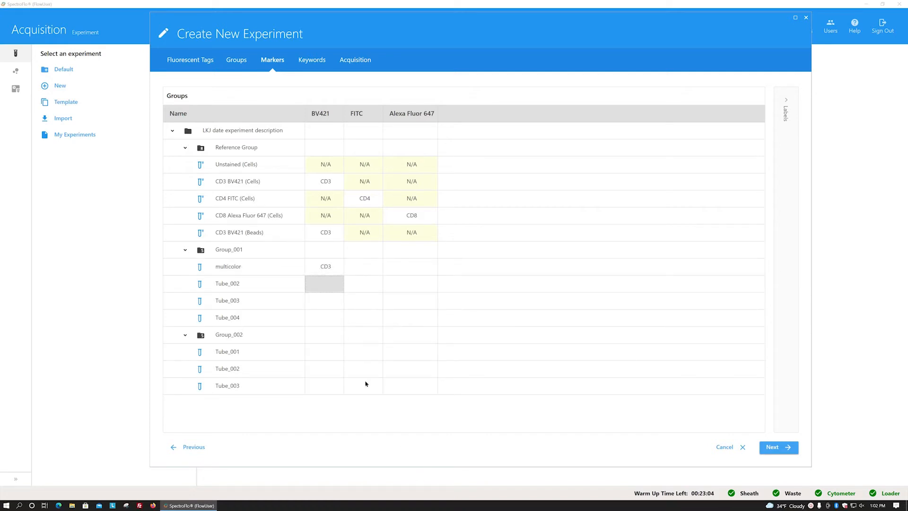
pyautogui.click(323, 250)
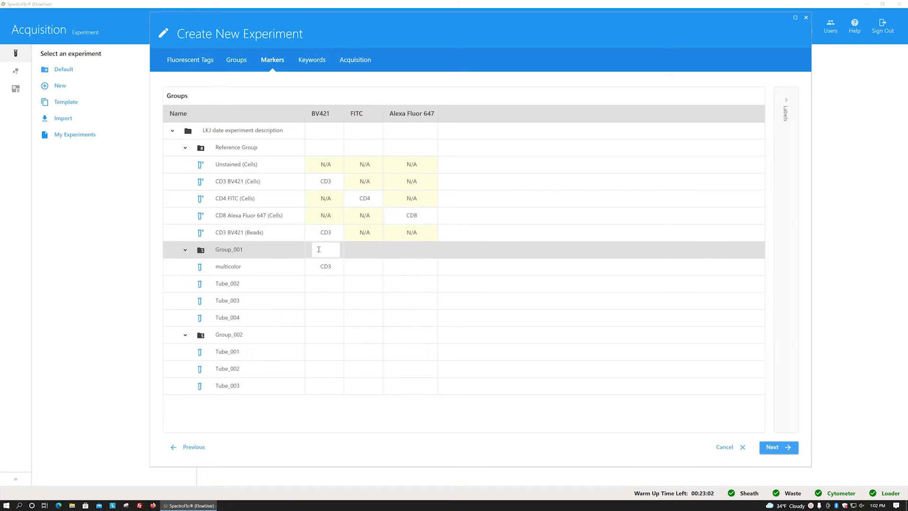
pyautogui.write('CD3')
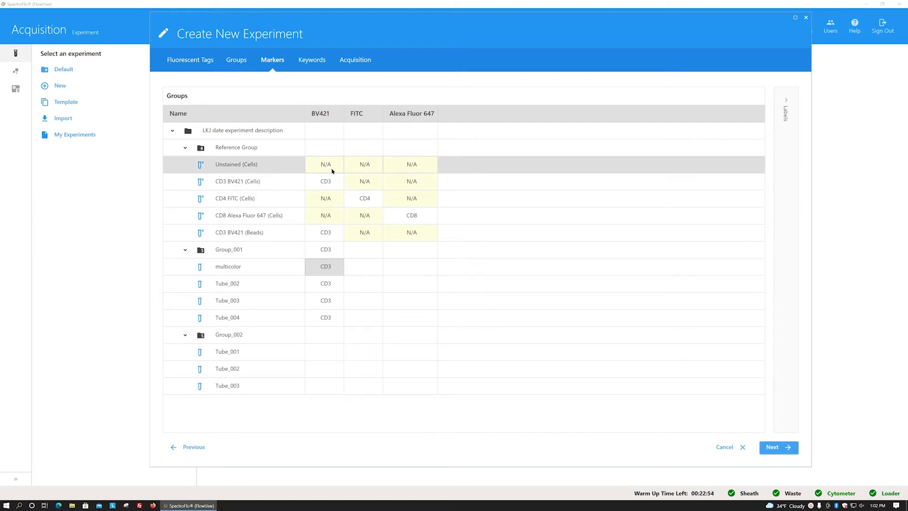
# Step: Set CD4 as the FITC marker for the whole experiment and reach the Keywords step
pyautogui.click(324, 130)
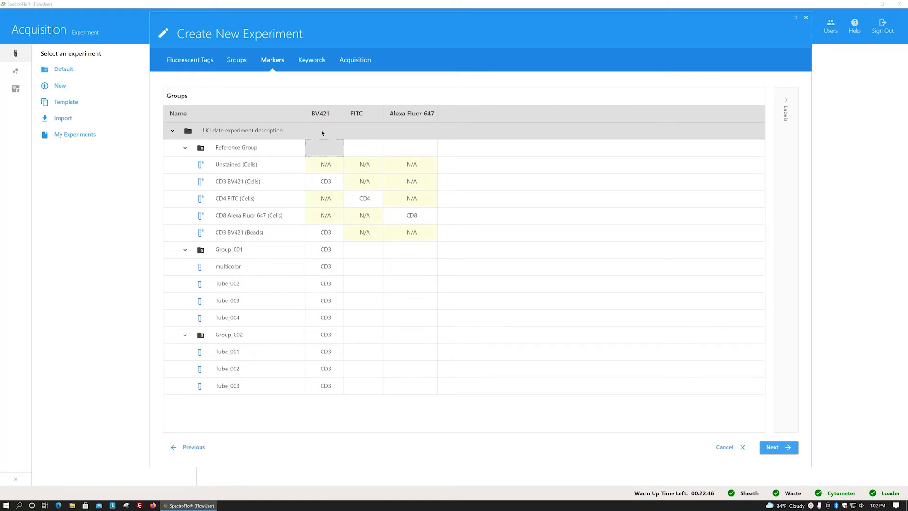
pyautogui.click(363, 130)
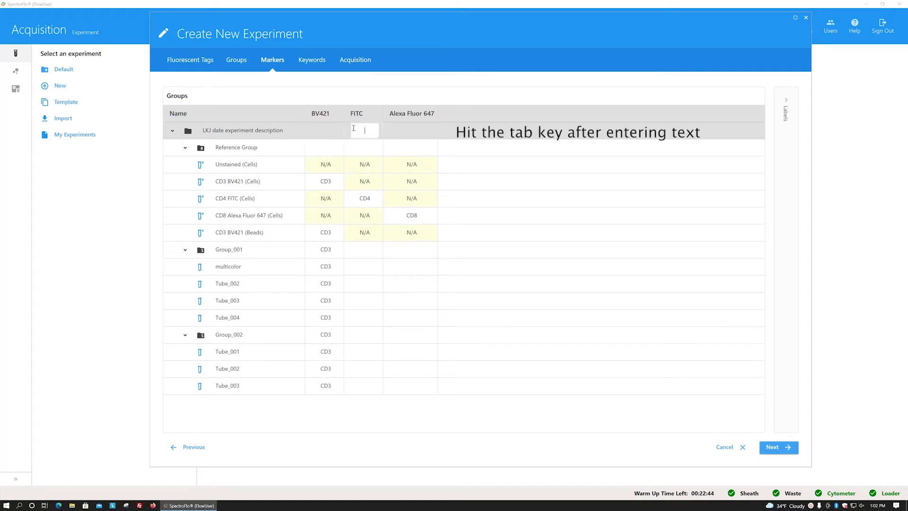
pyautogui.press('Tab')
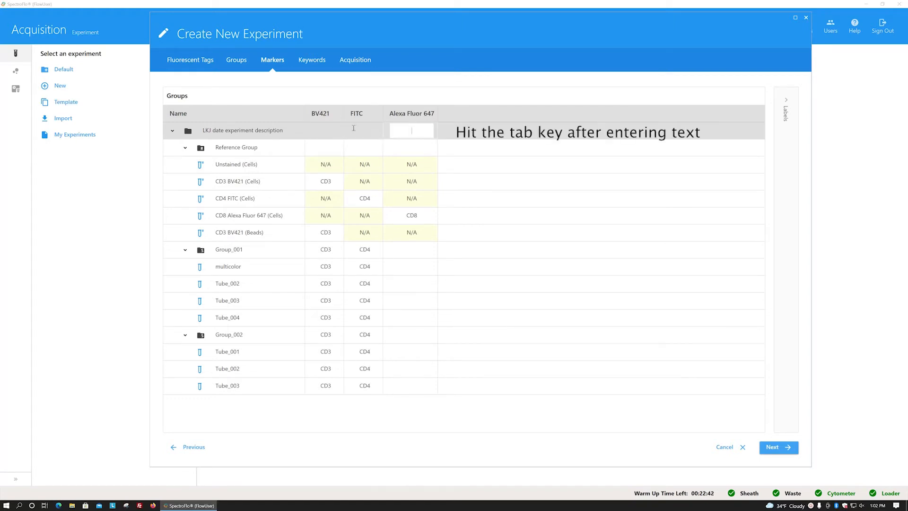
pyautogui.write('CD')
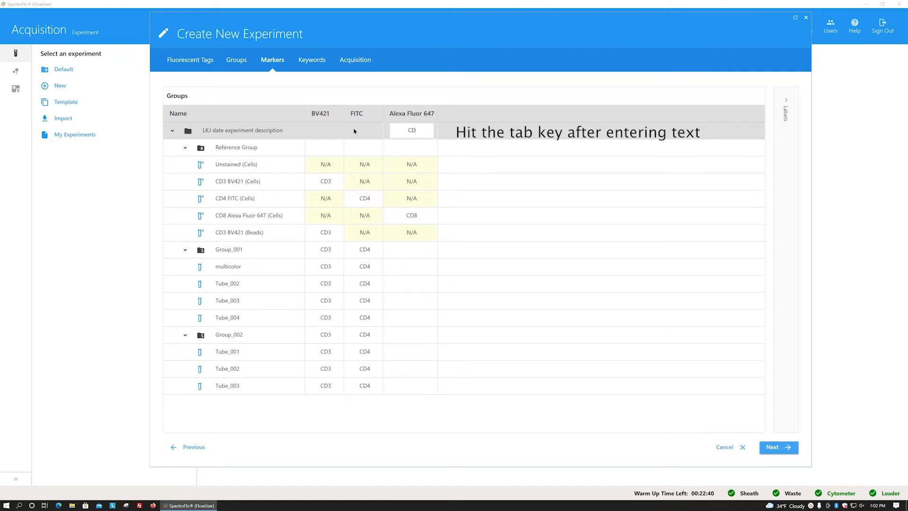
pyautogui.press('Tab')
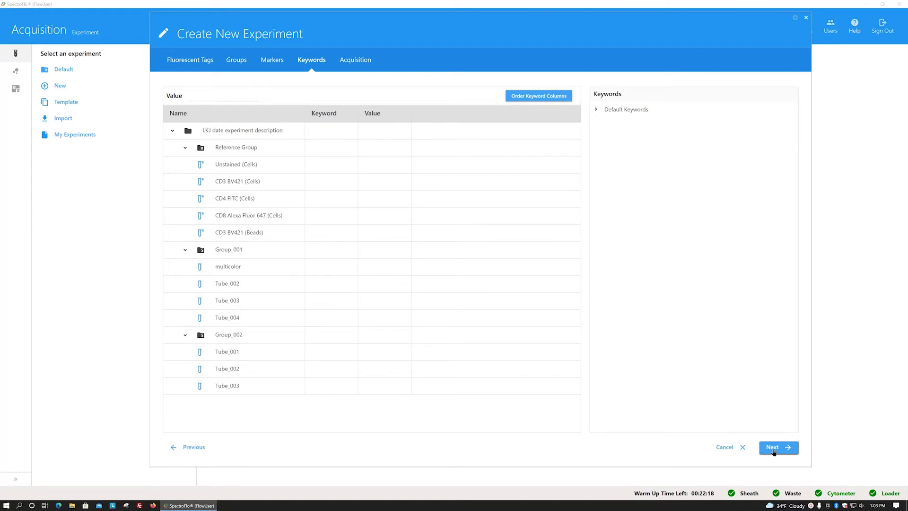
# Step: Advance from Keywords to the Acquisition settings page (5,000 events, 3,000 µl per tube)
pyautogui.click(775, 446)
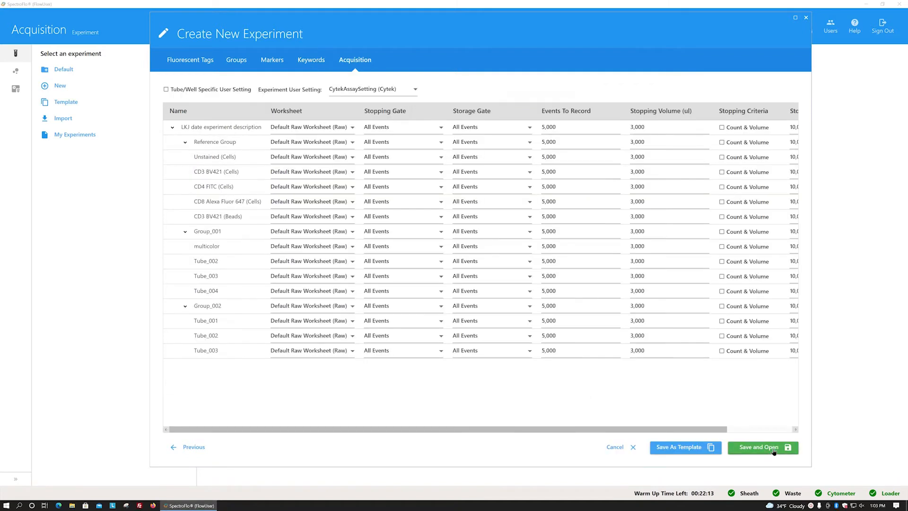
pyautogui.moveTo(494, 395)
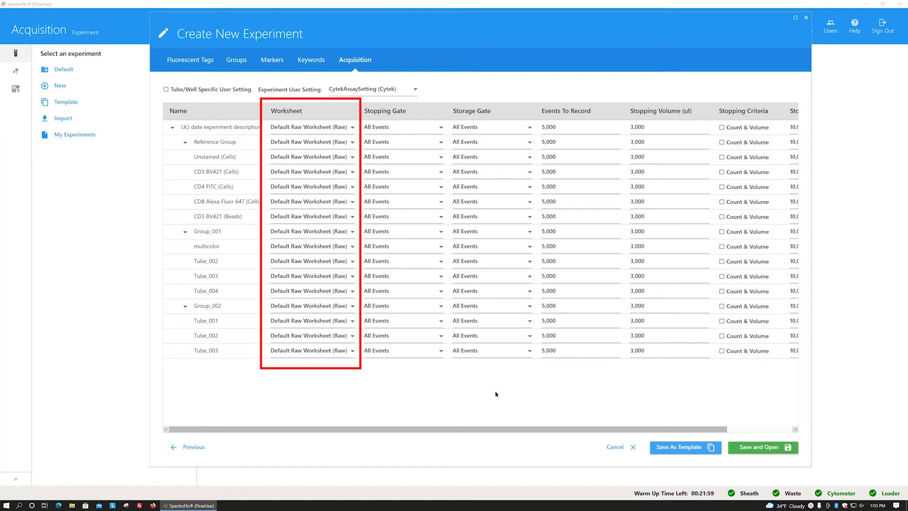
pyautogui.moveTo(494, 392)
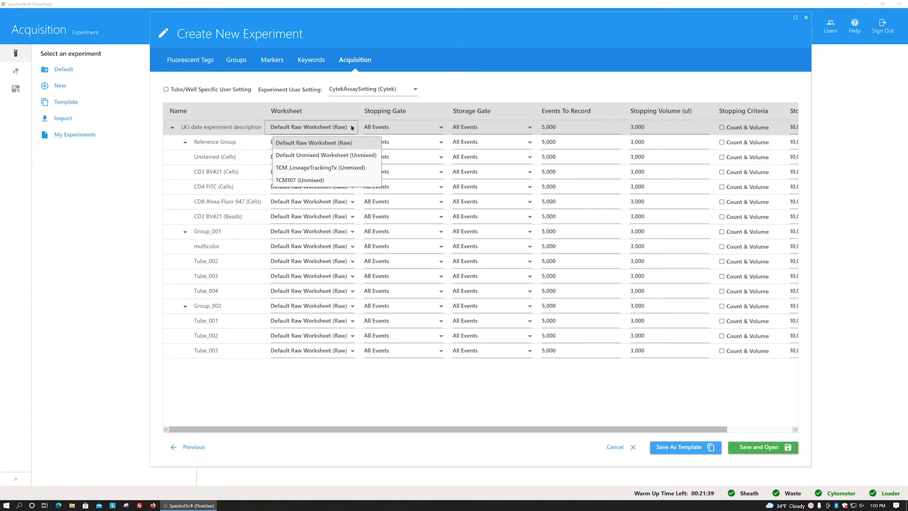
# Step: Keep Default Raw Worksheet, make P1 the stopping gate, then save and open the experiment
pyautogui.click(310, 142)
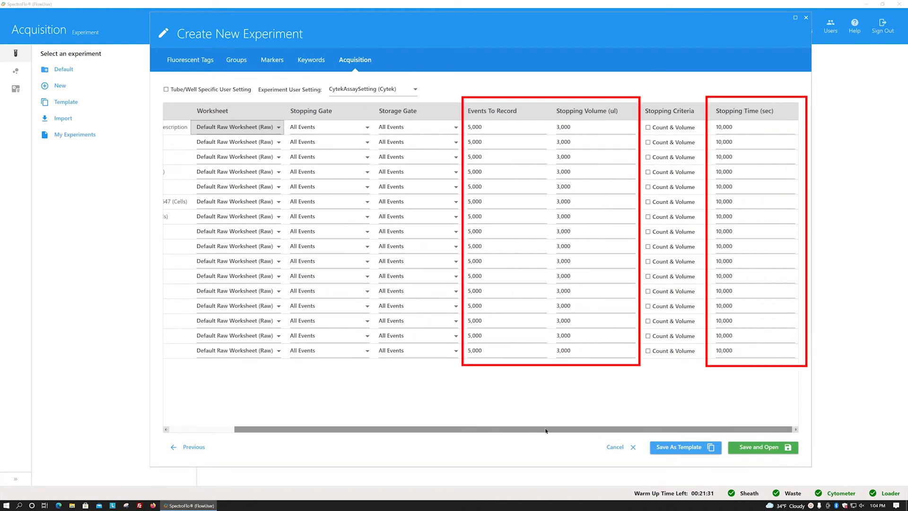
pyautogui.moveTo(501, 399)
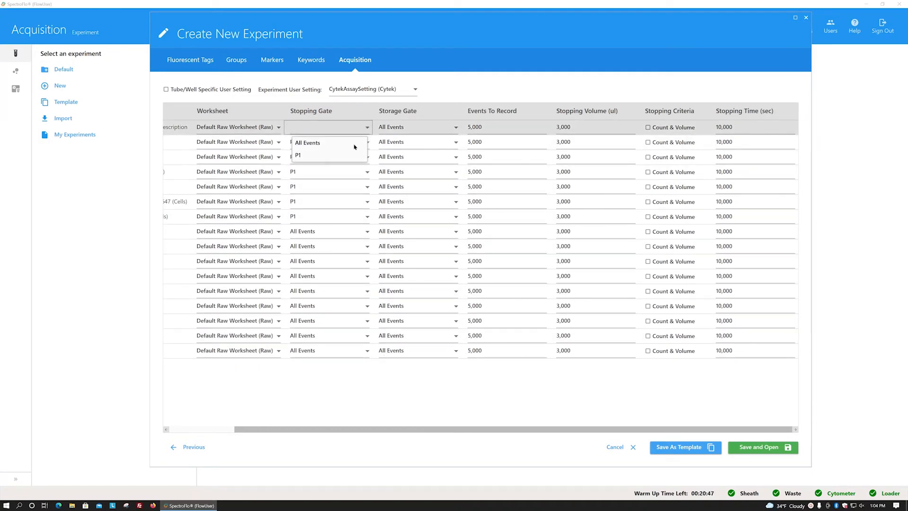
pyautogui.click(299, 155)
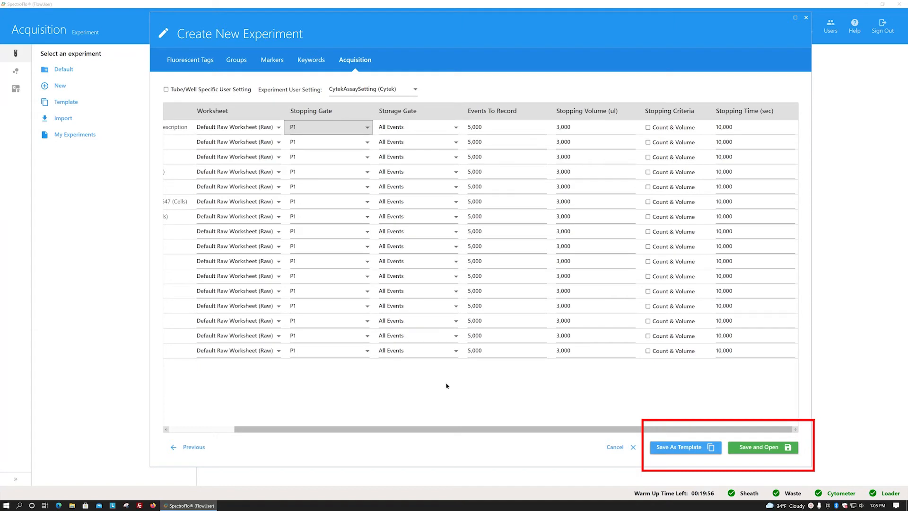
pyautogui.moveTo(721, 429)
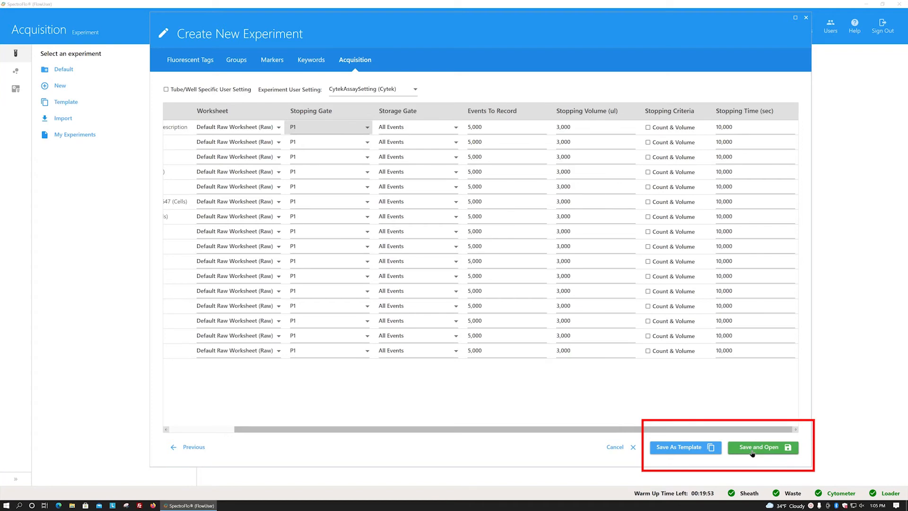
pyautogui.click(763, 447)
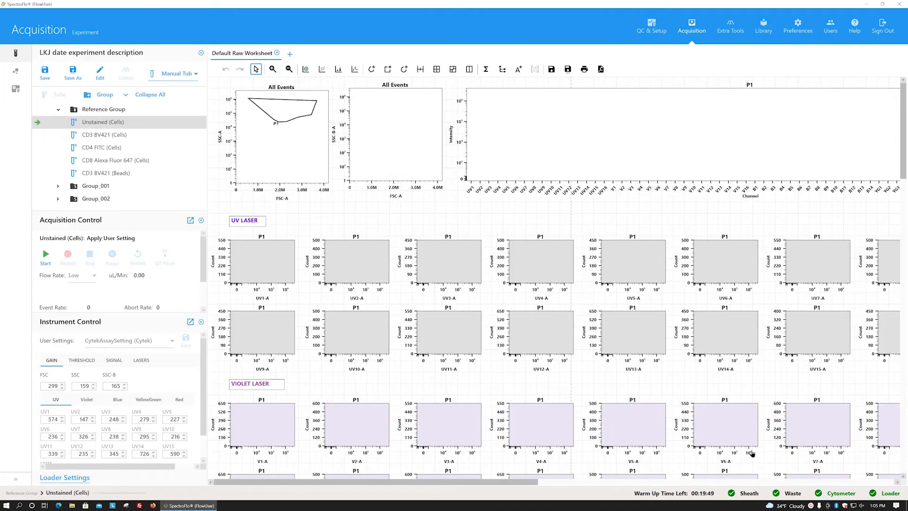
# Step: Reopen the saved experiment in Edit Experiment and go to its Acquisition settings
pyautogui.click(73, 74)
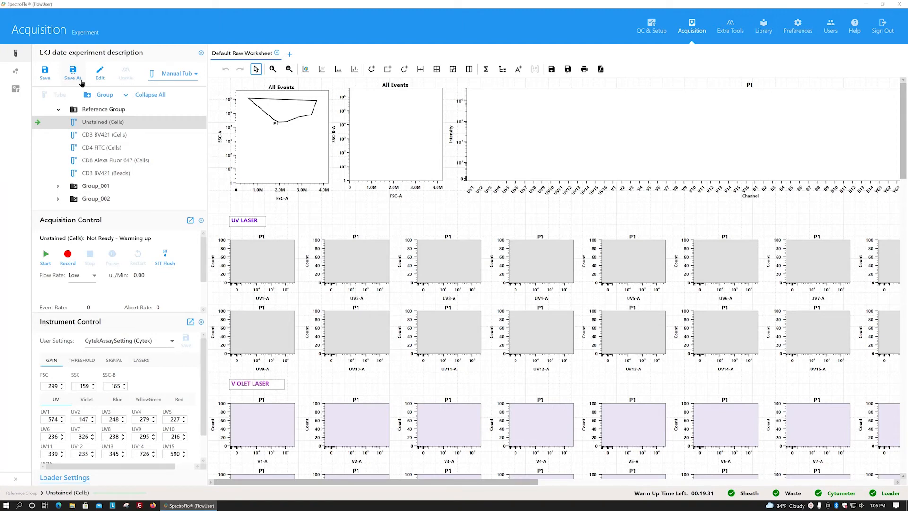
pyautogui.moveTo(91, 85)
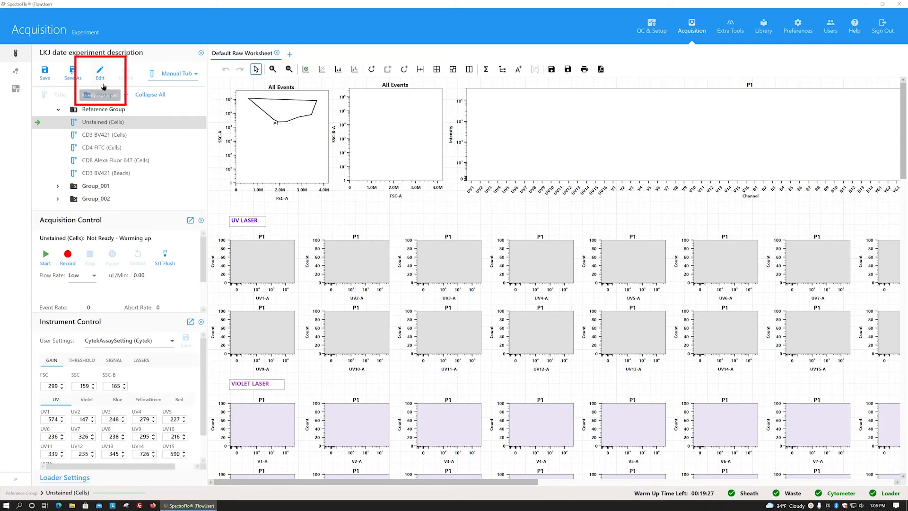
pyautogui.click(100, 73)
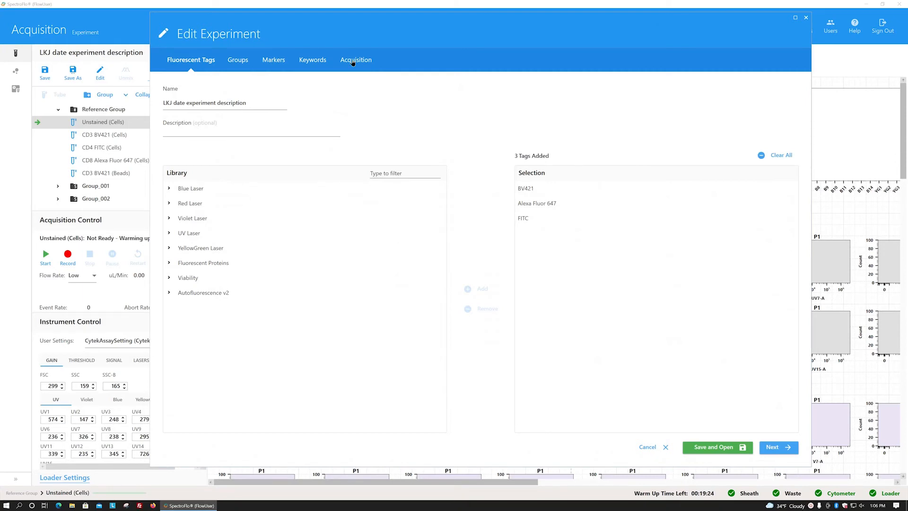
pyautogui.click(356, 60)
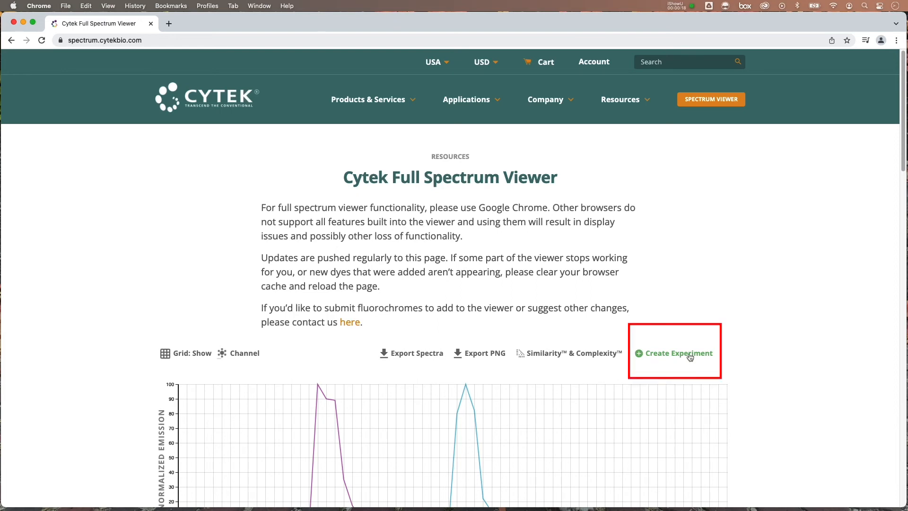
# Step: Start Create Experiment from the fluorochromes chosen in the Cytek Full Spectrum Viewer
pyautogui.click(679, 354)
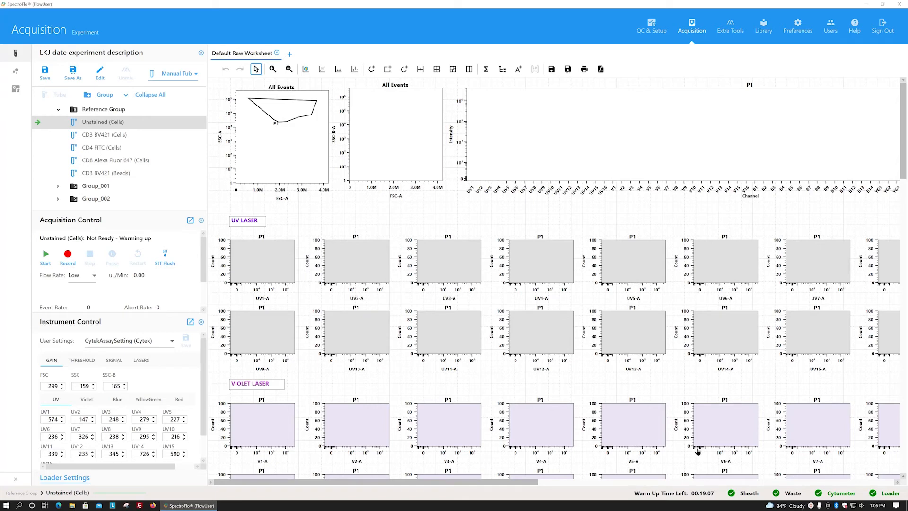
pyautogui.moveTo(616, 421)
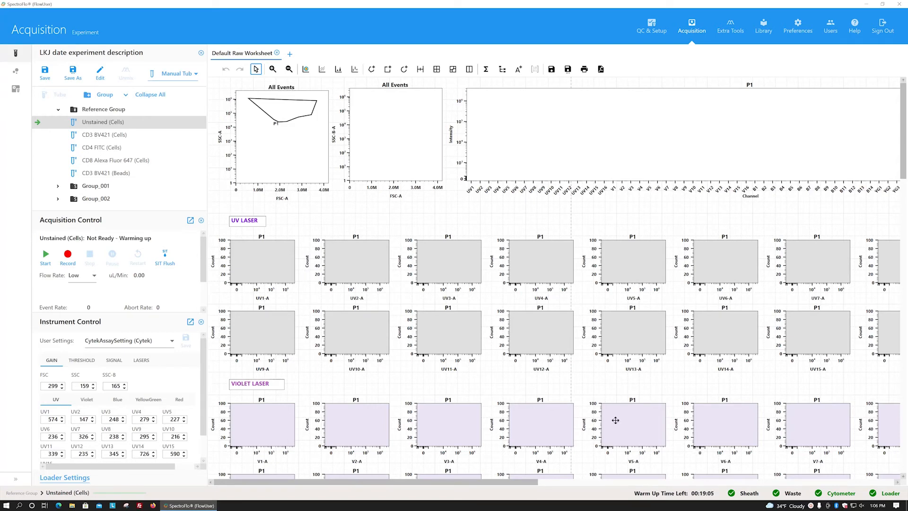
pyautogui.click(102, 147)
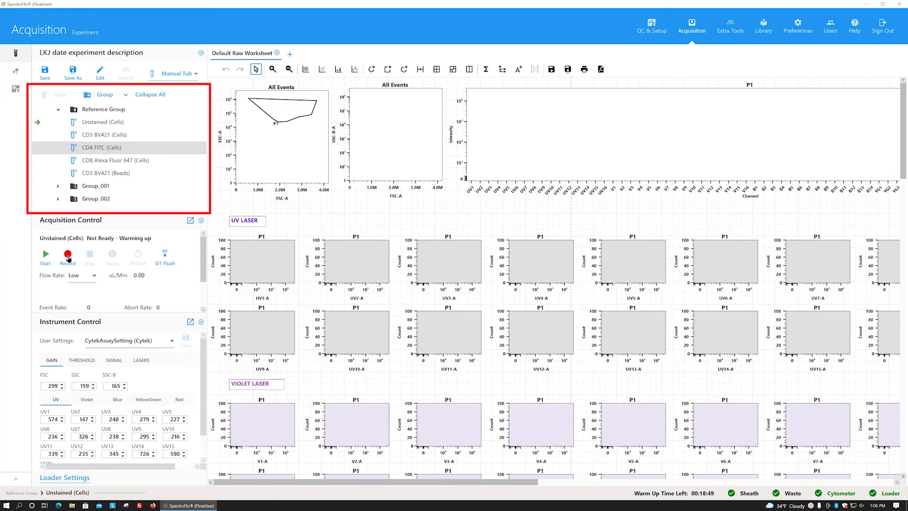
pyautogui.click(46, 254)
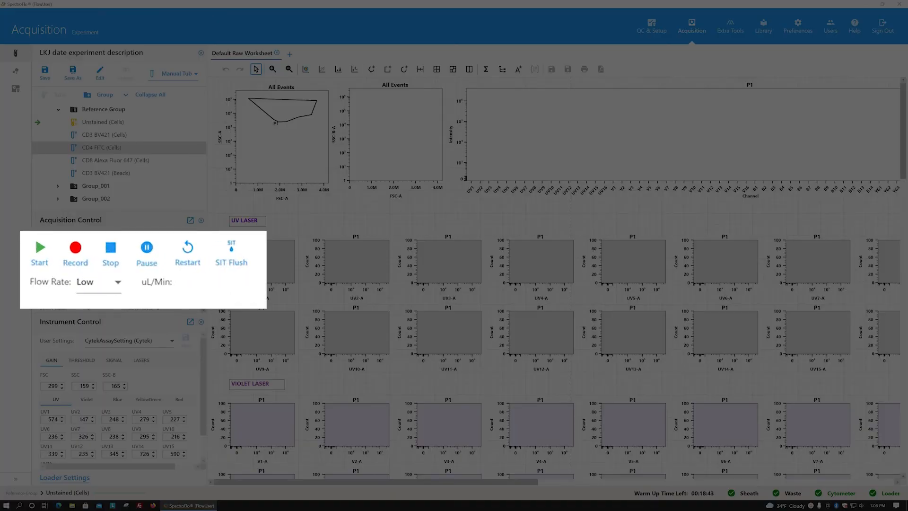
# Step: Run a sample preview until the worksheet plots fill with events, then stop acquiring
pyautogui.click(40, 248)
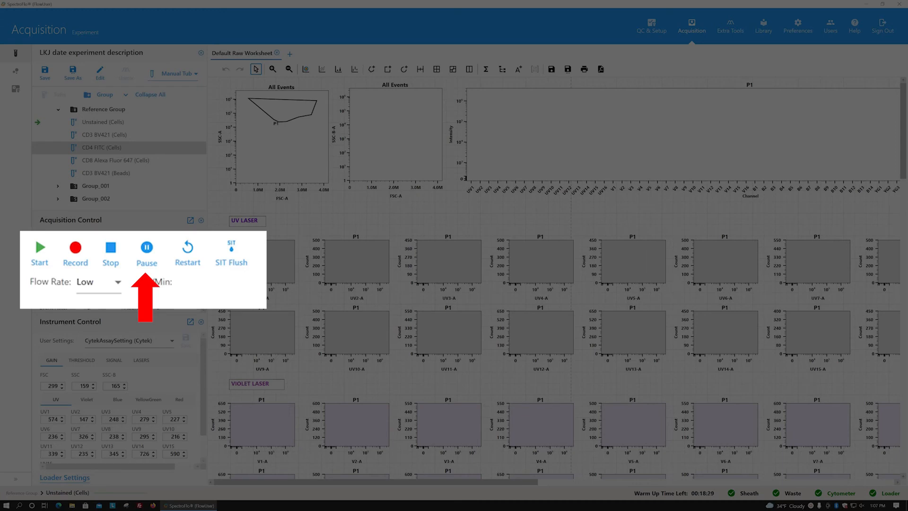
pyautogui.click(40, 246)
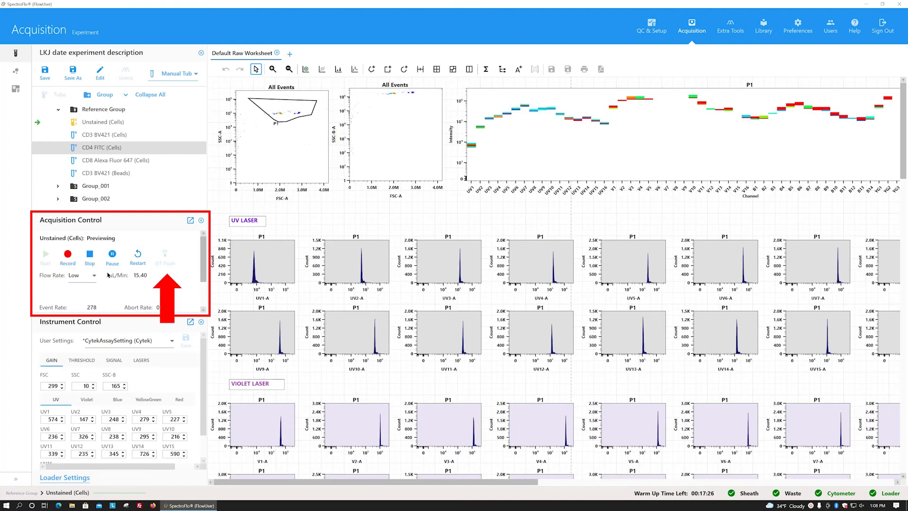
pyautogui.click(89, 255)
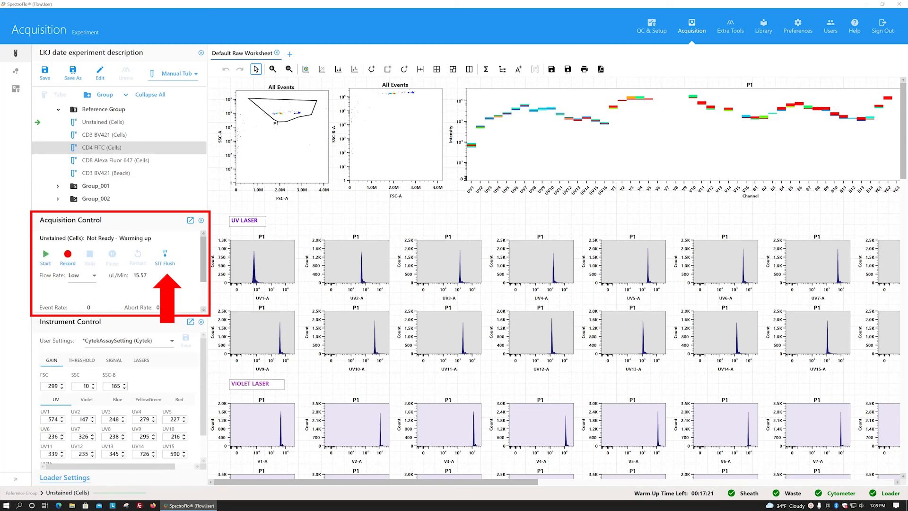
pyautogui.click(165, 256)
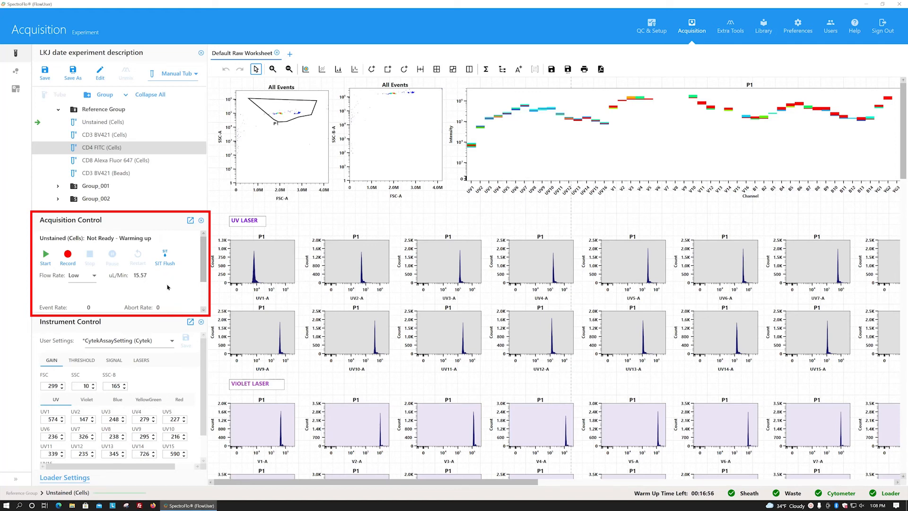
pyautogui.click(94, 275)
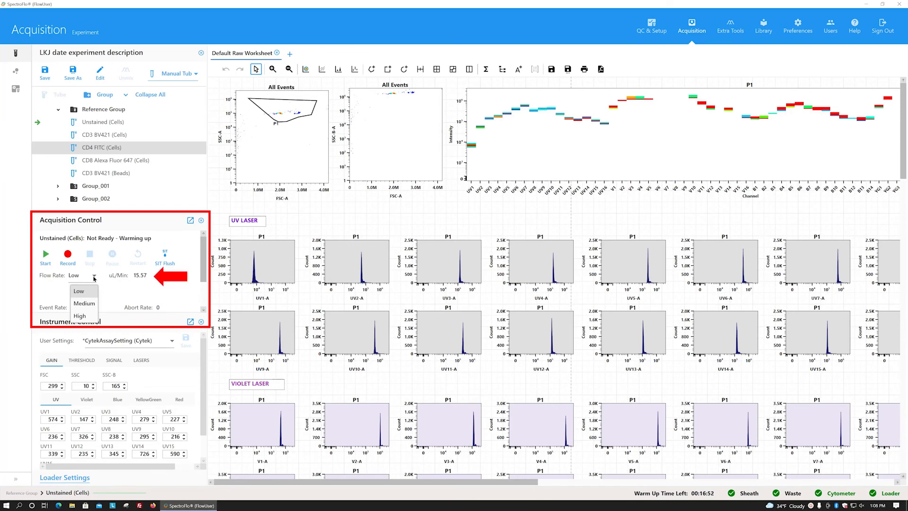
pyautogui.moveTo(125, 287)
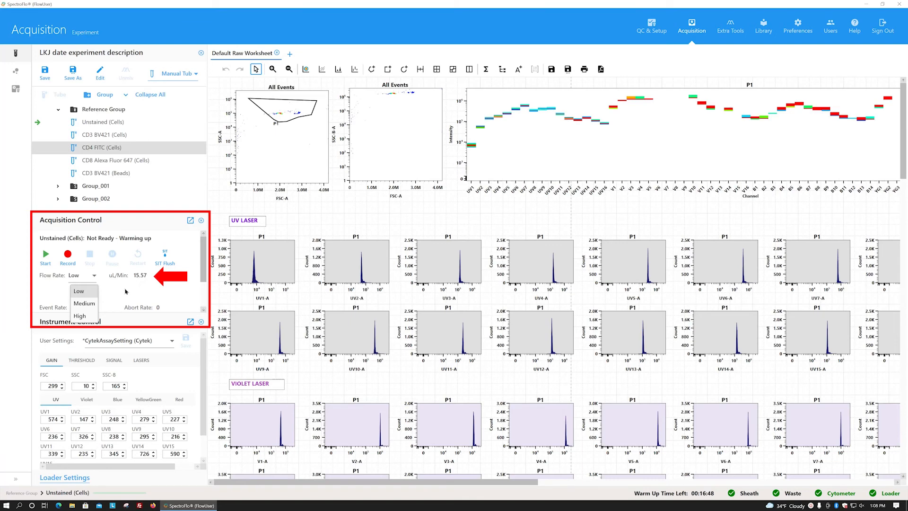
pyautogui.click(79, 292)
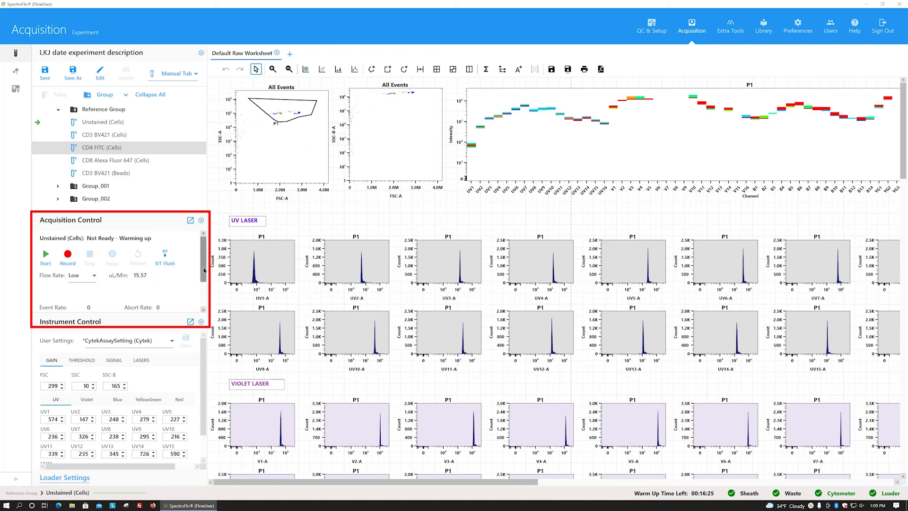
pyautogui.scroll(-3)
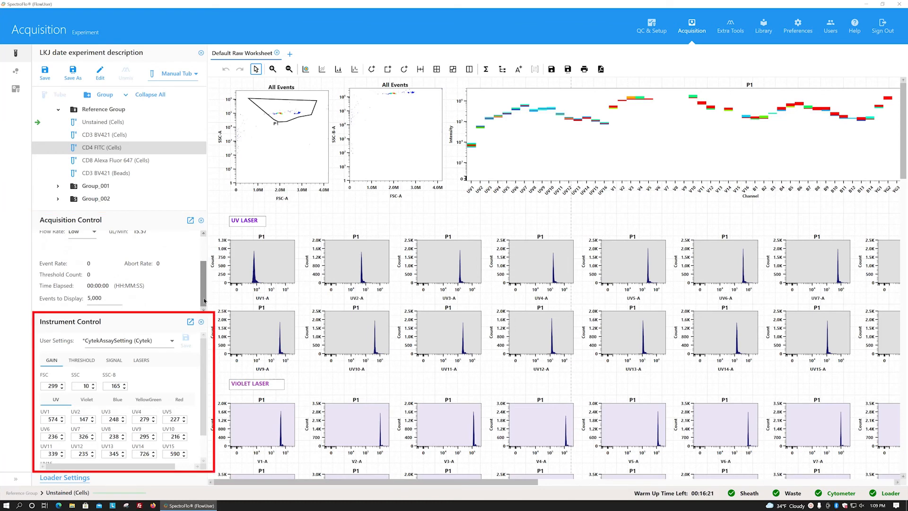
pyautogui.click(168, 341)
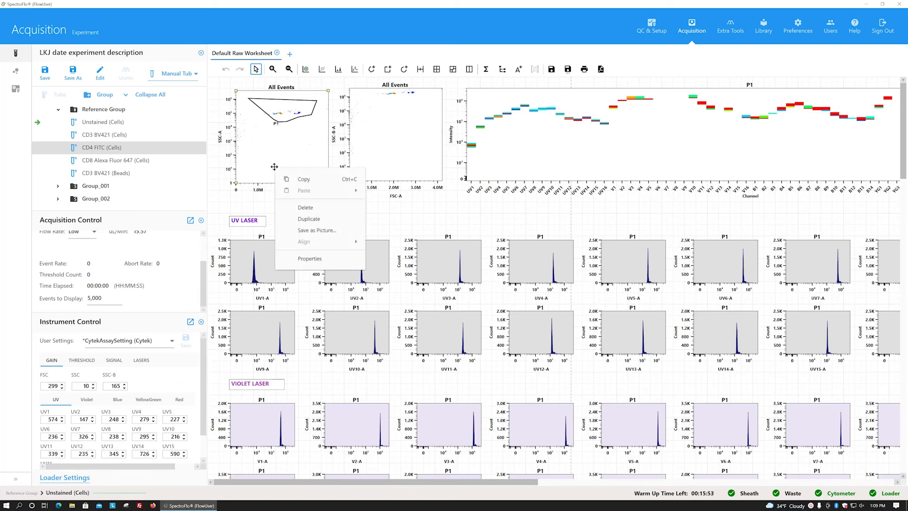
# Step: Give the second plot B2-A biexponential on X and SSC-B-A linear on Y
pyautogui.click(310, 258)
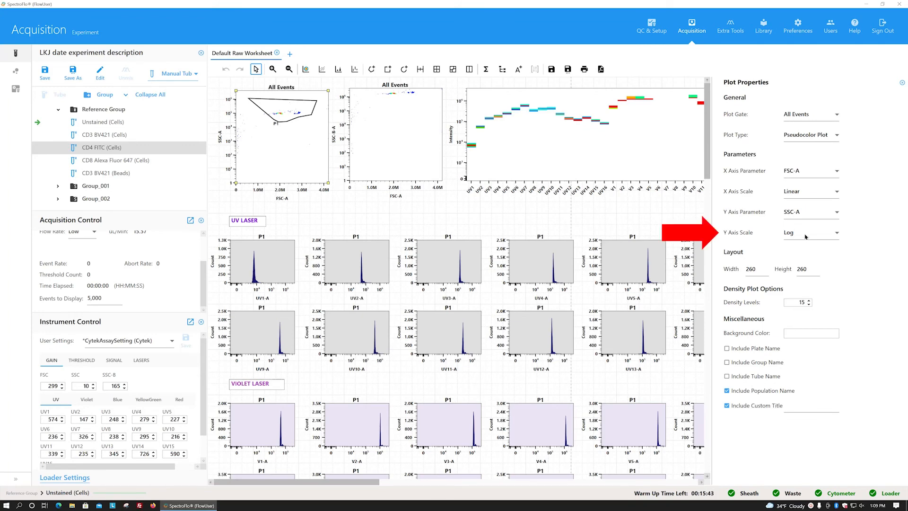
pyautogui.click(835, 233)
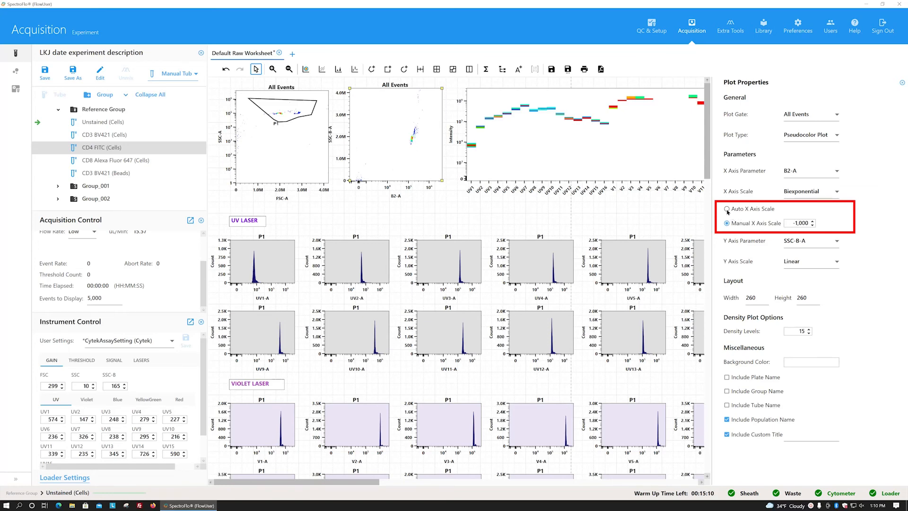
pyautogui.click(727, 210)
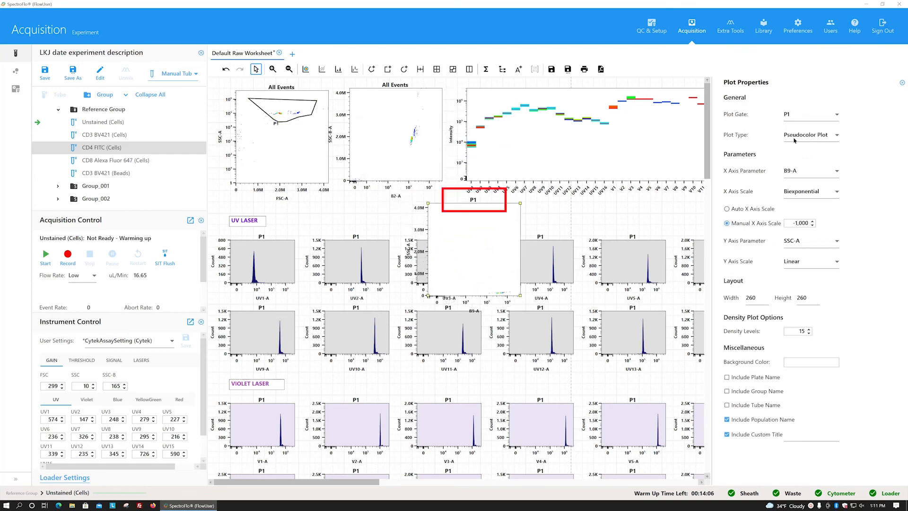
pyautogui.moveTo(721, 246)
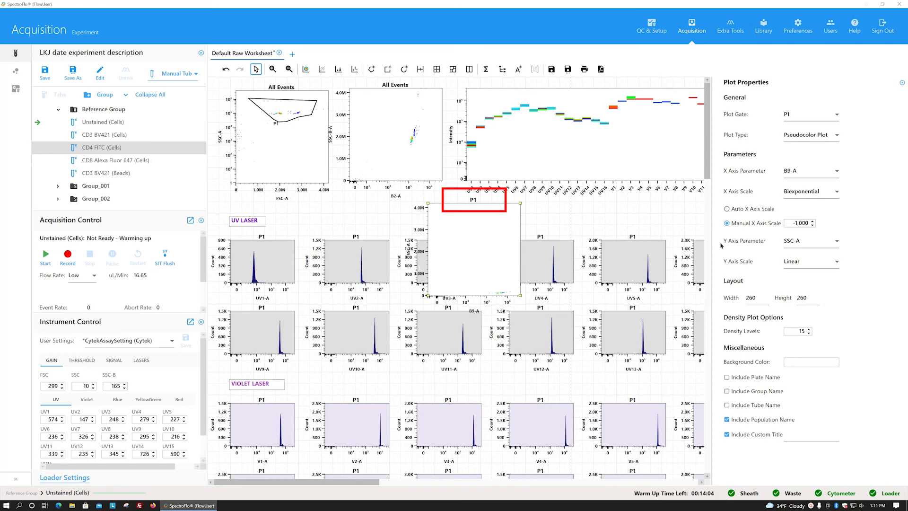
pyautogui.moveTo(818, 134)
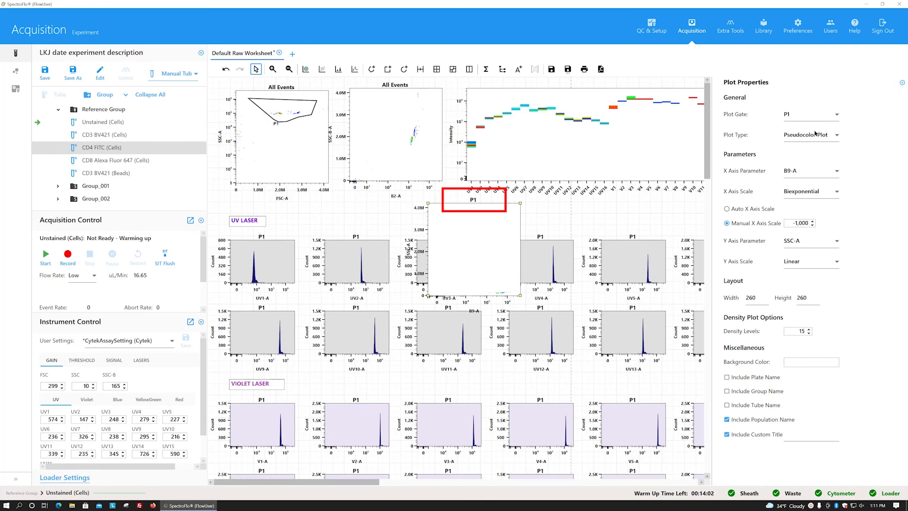
# Step: Gate the new B9-A versus SSC-A plot on All Events instead of P1
pyautogui.click(836, 115)
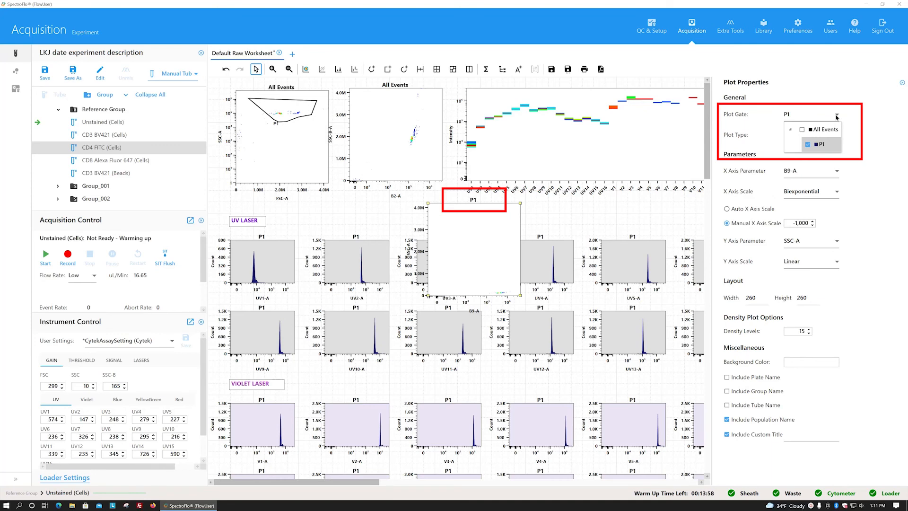
pyautogui.click(801, 129)
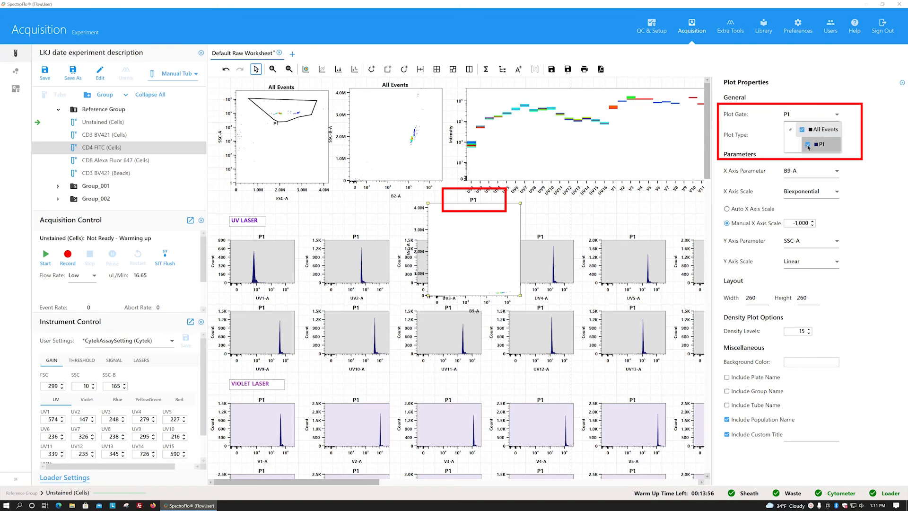
pyautogui.click(823, 129)
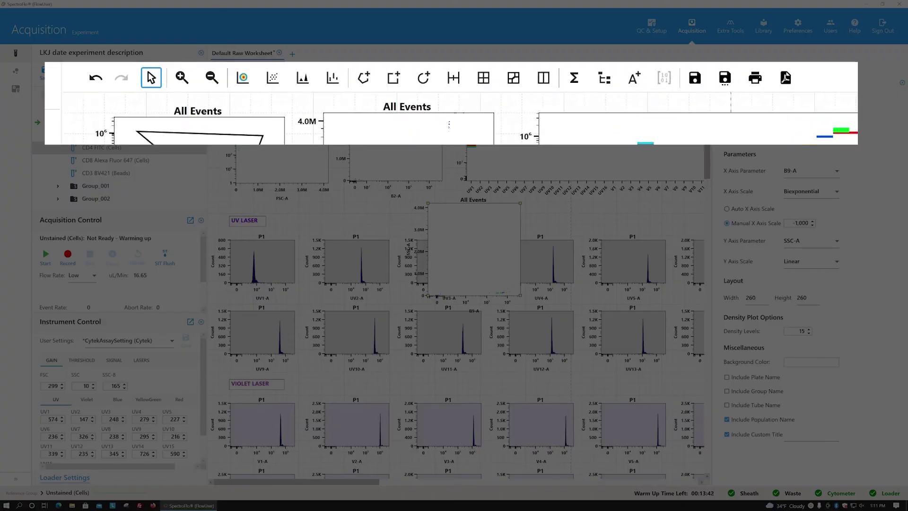
pyautogui.moveTo(243, 78)
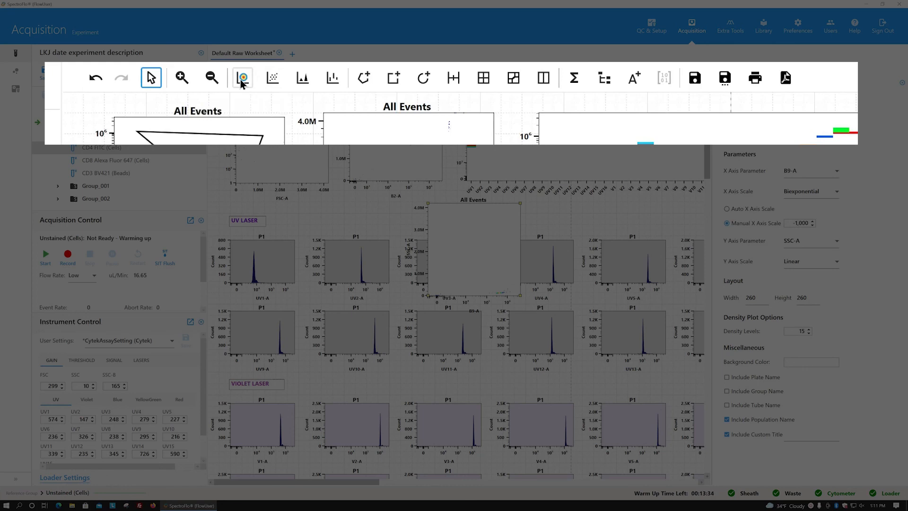
# Step: Place a population hierarchy showing All Events and P1 on the raw worksheet
pyautogui.click(604, 78)
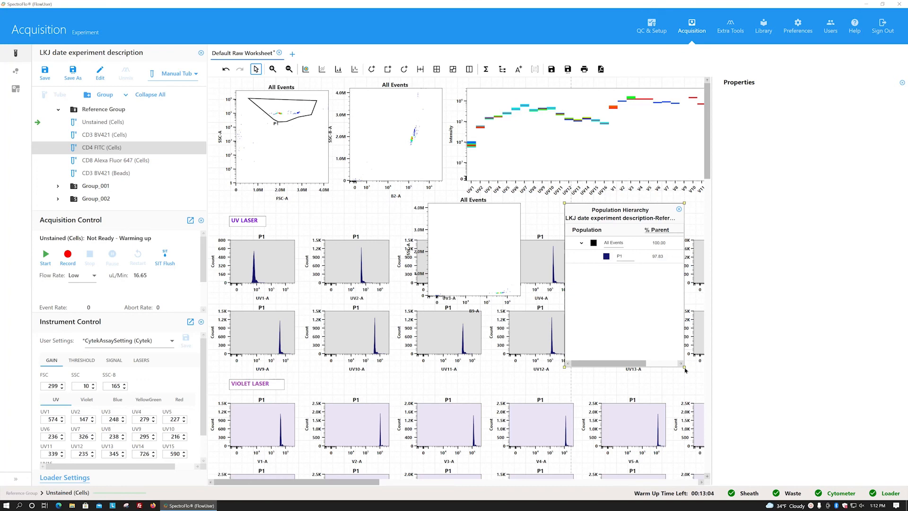
pyautogui.click(282, 111)
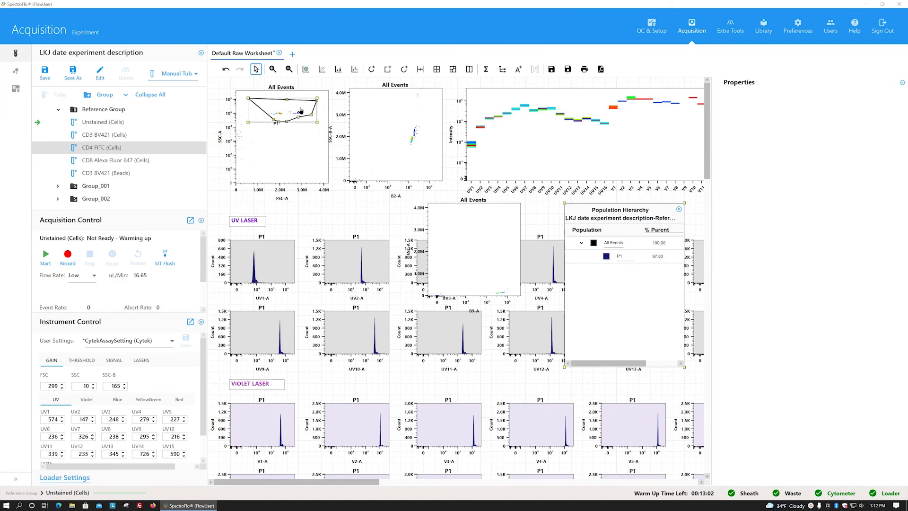
pyautogui.click(293, 69)
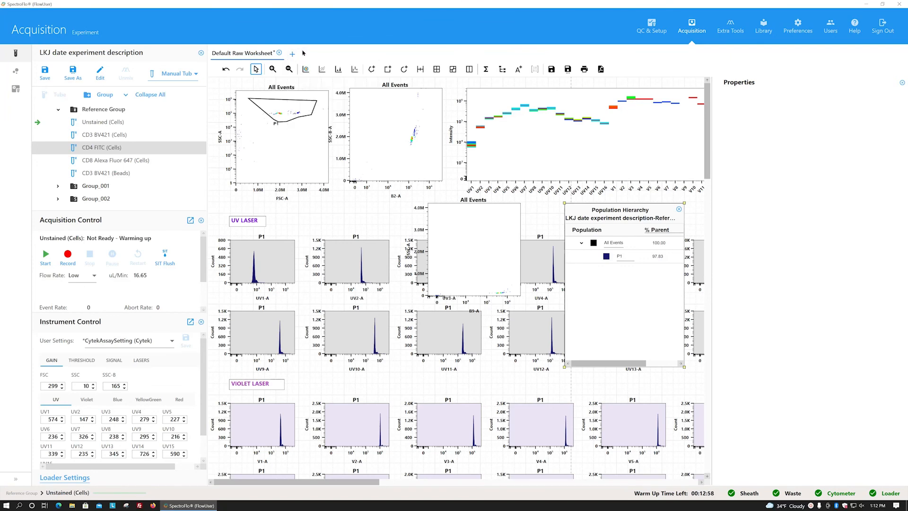
pyautogui.click(15, 72)
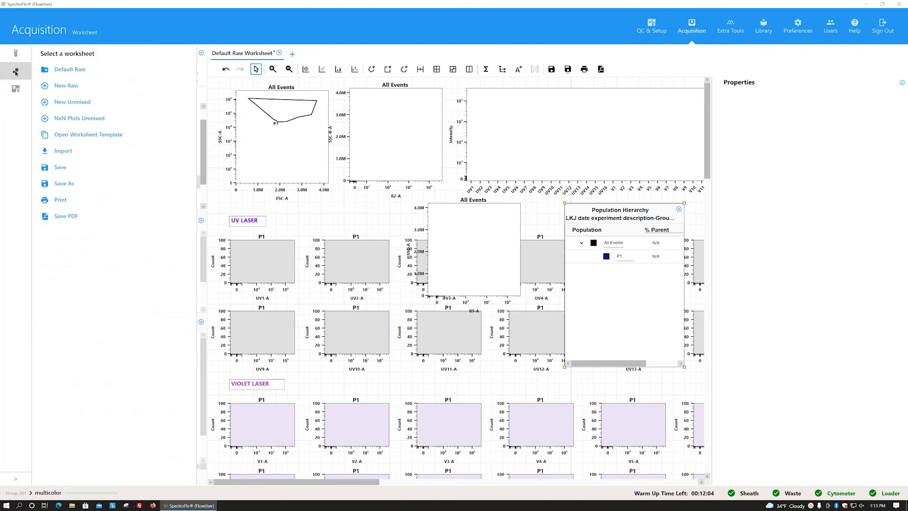
pyautogui.moveTo(66, 110)
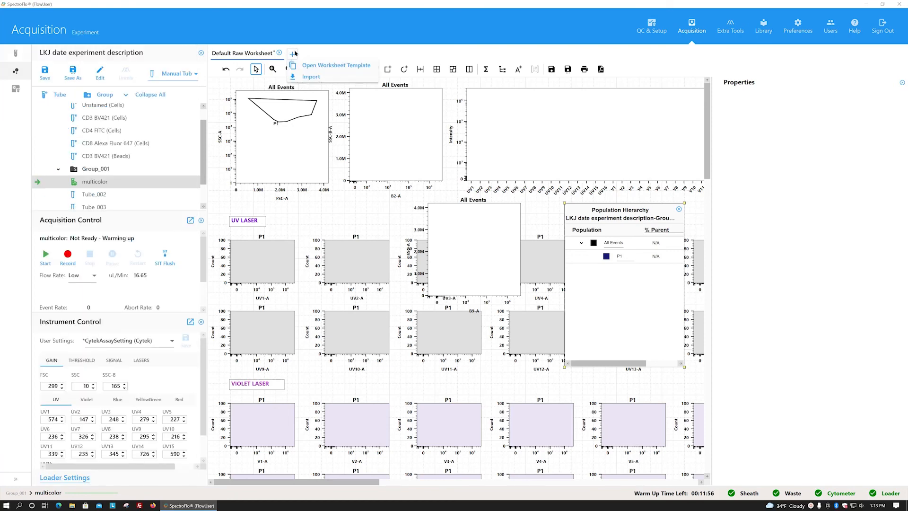
# Step: Add a new worksheet with an FSC-A versus SSC-A plot and name it 'LKJ example worksheet'
pyautogui.click(296, 53)
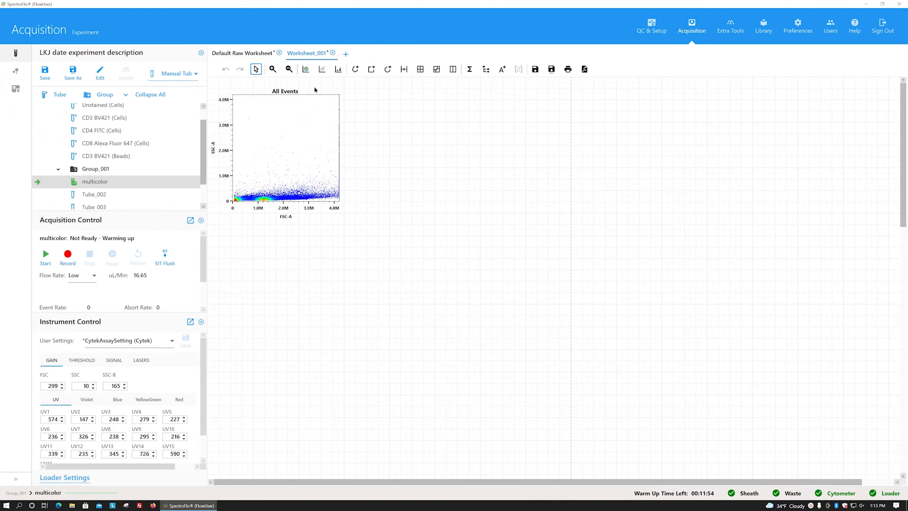
pyautogui.rightClick(284, 152)
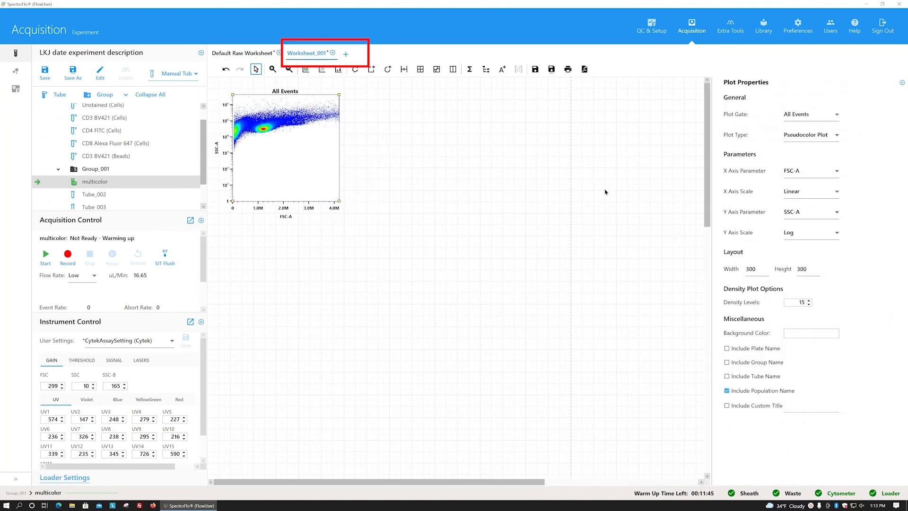
pyautogui.doubleClick(310, 53)
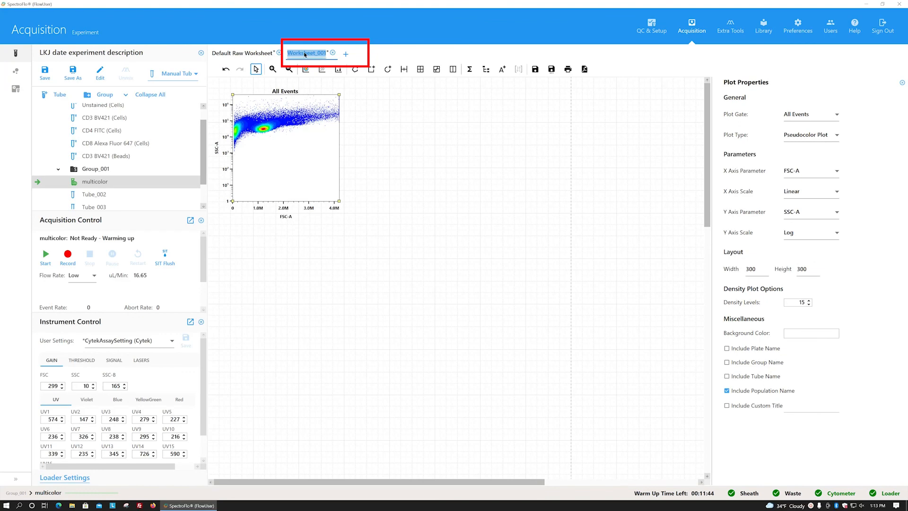
pyautogui.write('LKJ')
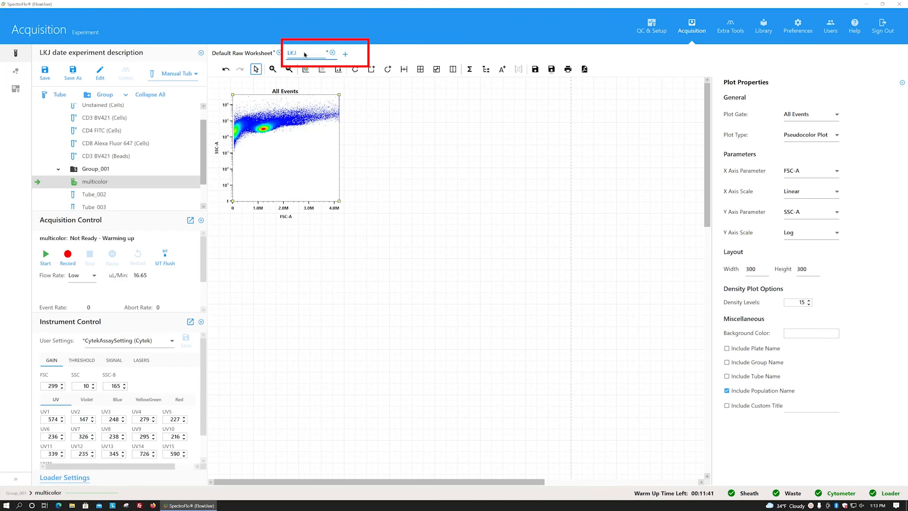
pyautogui.write('example worksheet')
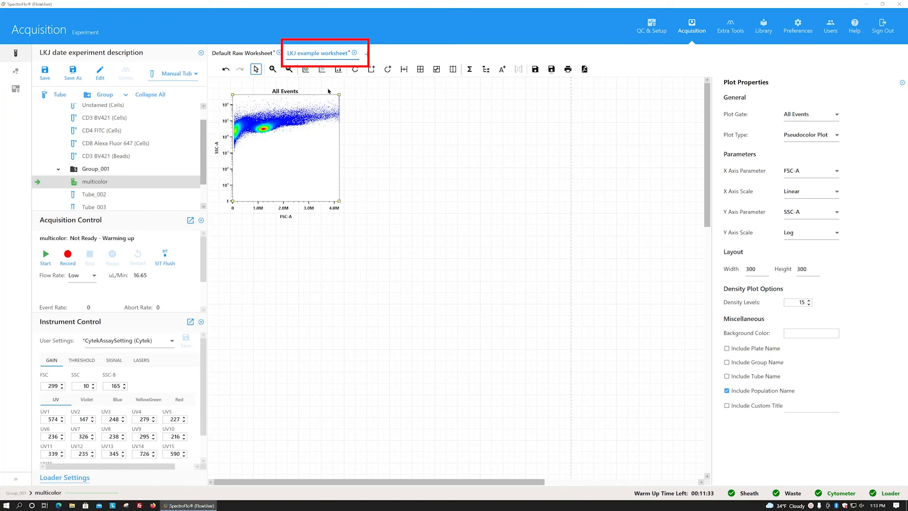
pyautogui.moveTo(331, 100)
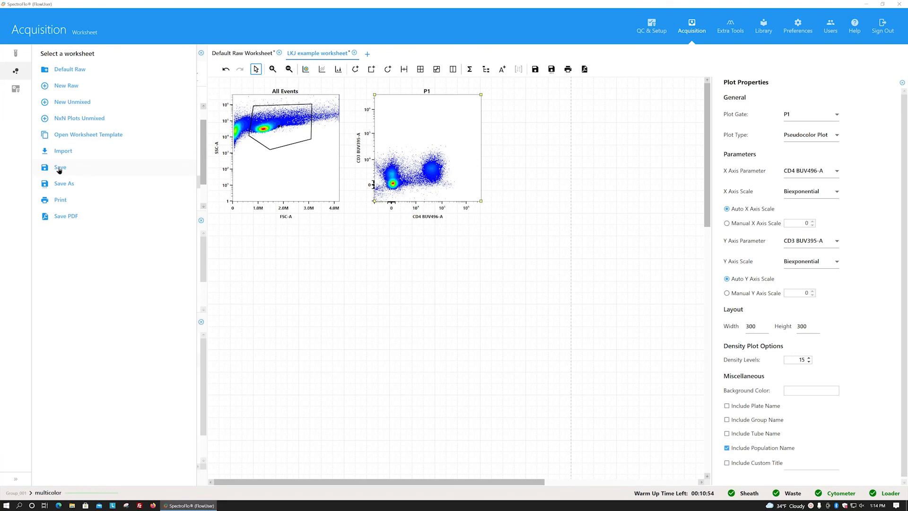
# Step: Save LKJ example worksheet as a template and confirm it appears in the template list
pyautogui.click(60, 167)
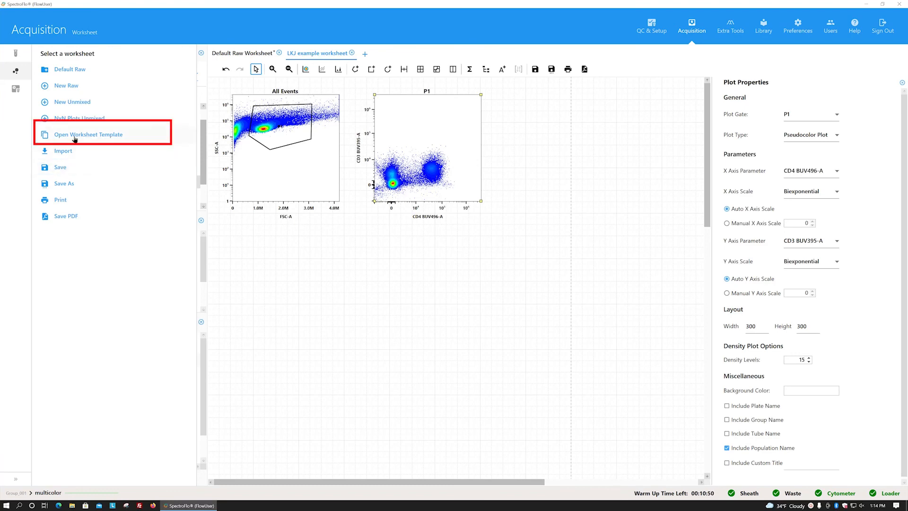
pyautogui.click(88, 135)
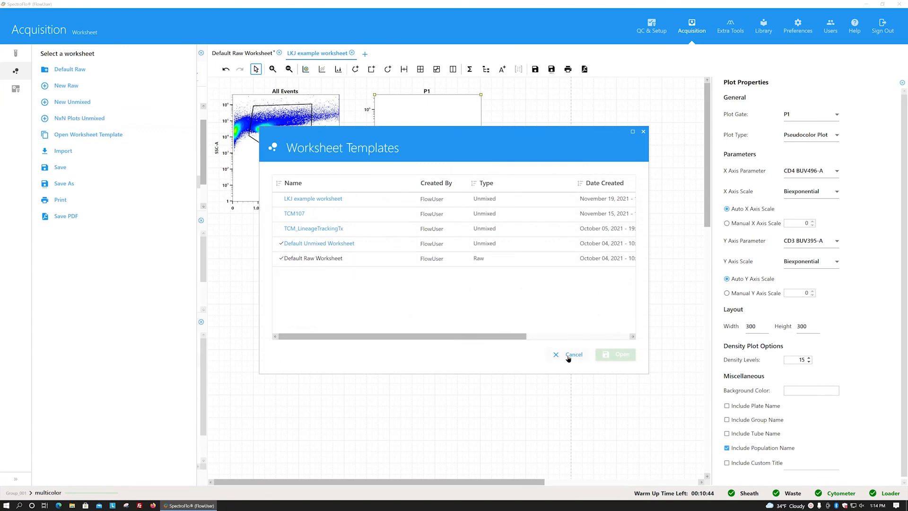
pyautogui.click(573, 354)
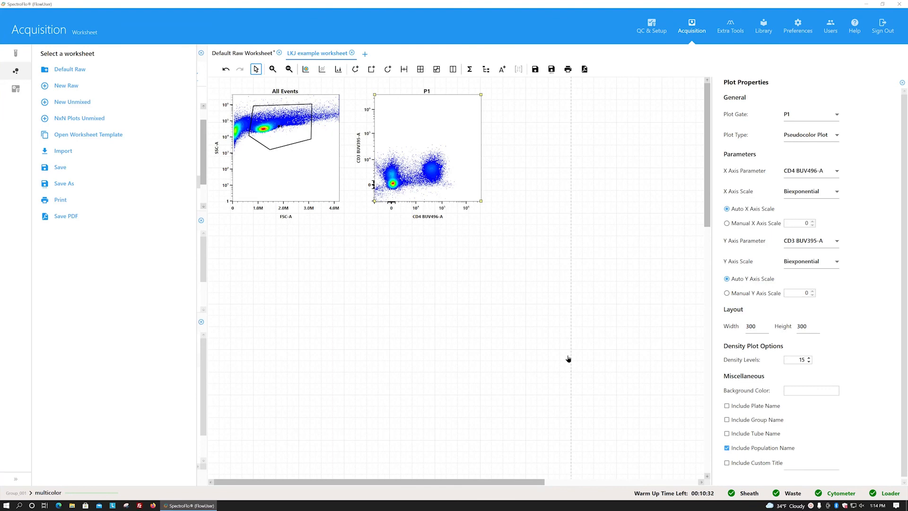
pyautogui.moveTo(179, 200)
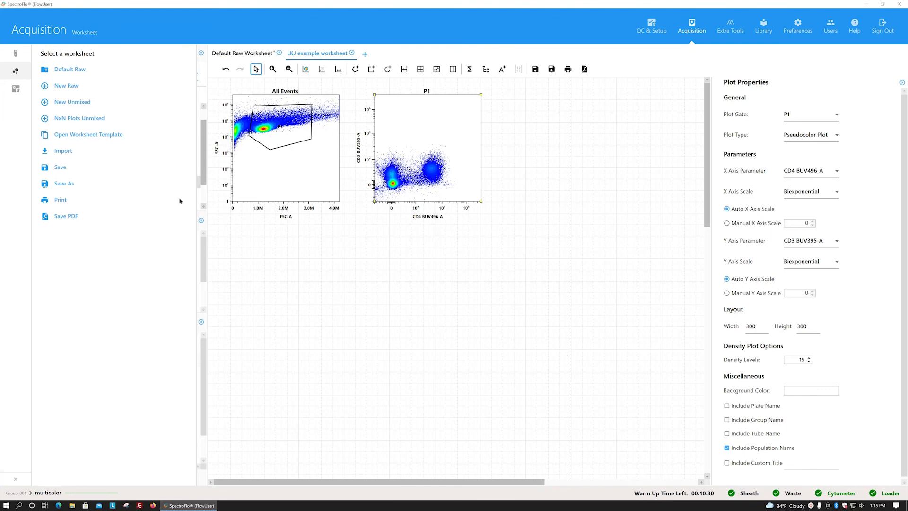